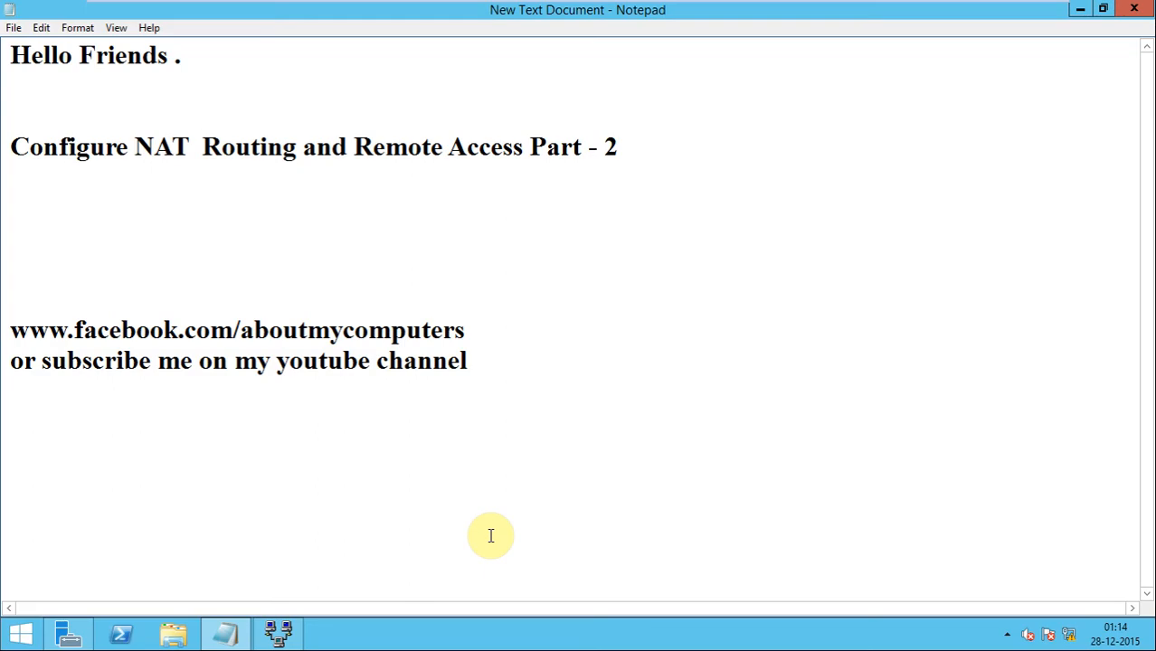
# - Open the server's adapter list and maximize it to show Internet, LAN-1 and LAN-2
pyautogui.click(201, 146)
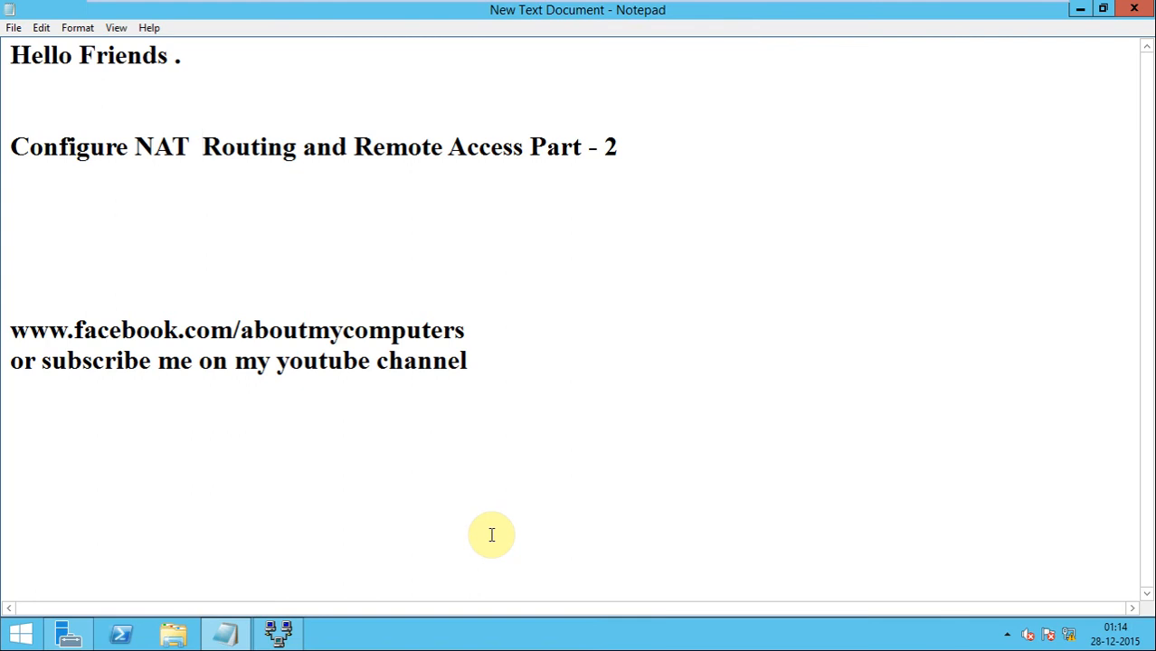
pyautogui.moveTo(215, 146)
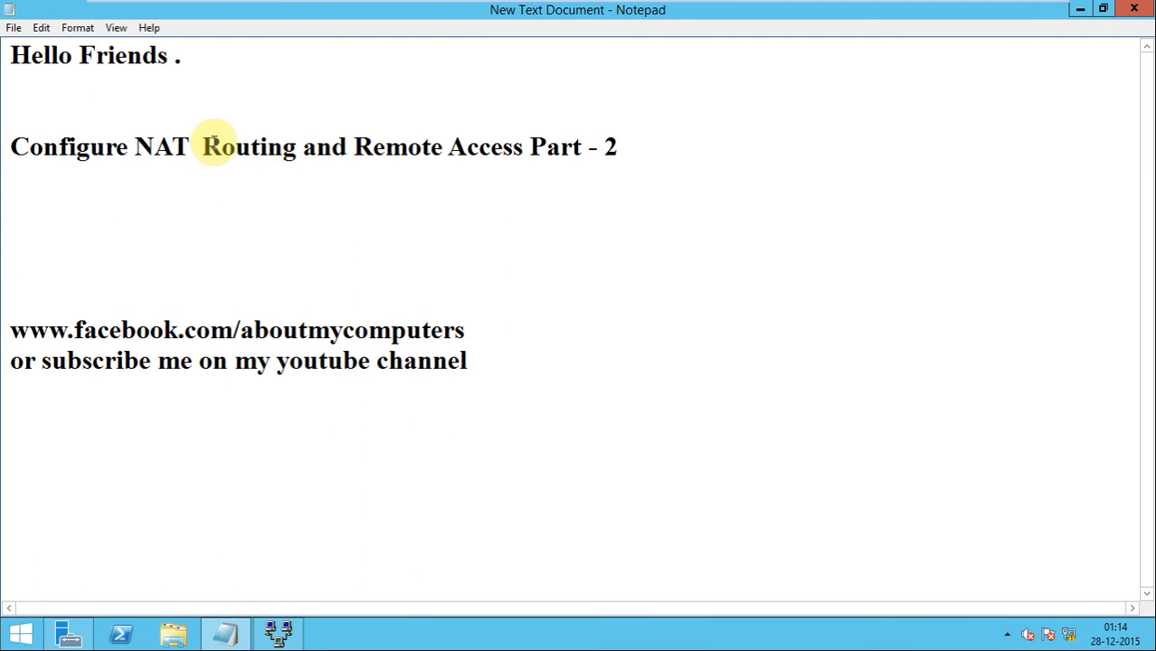
pyautogui.moveTo(201, 146); pyautogui.dragTo(617, 147)
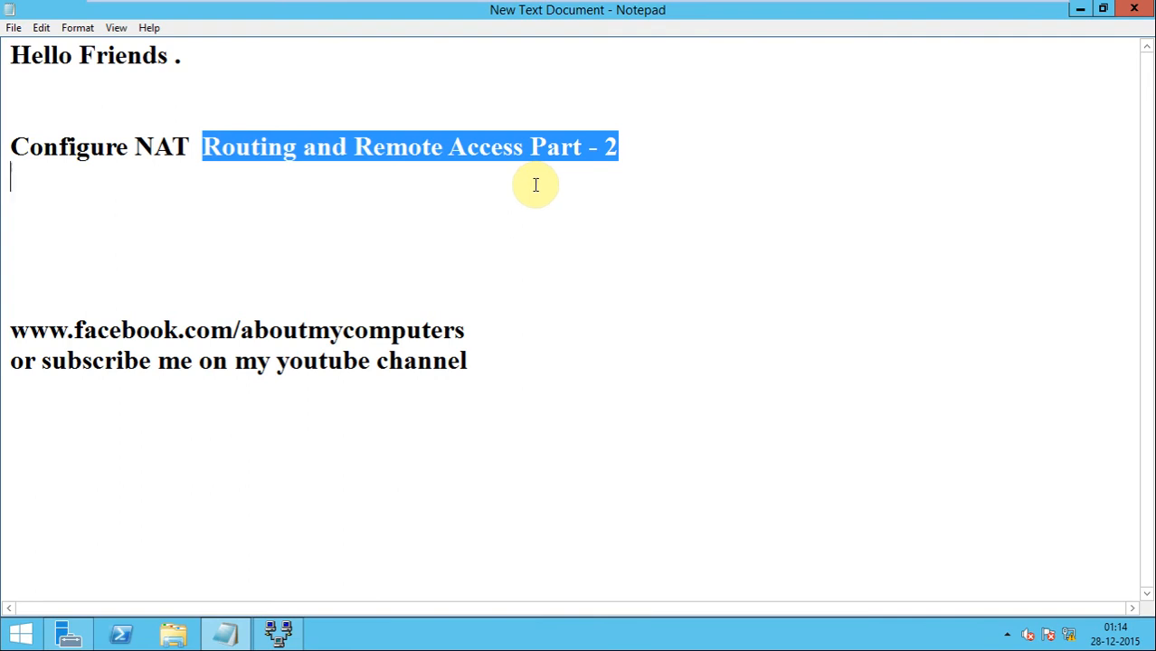
pyautogui.moveTo(491, 196)
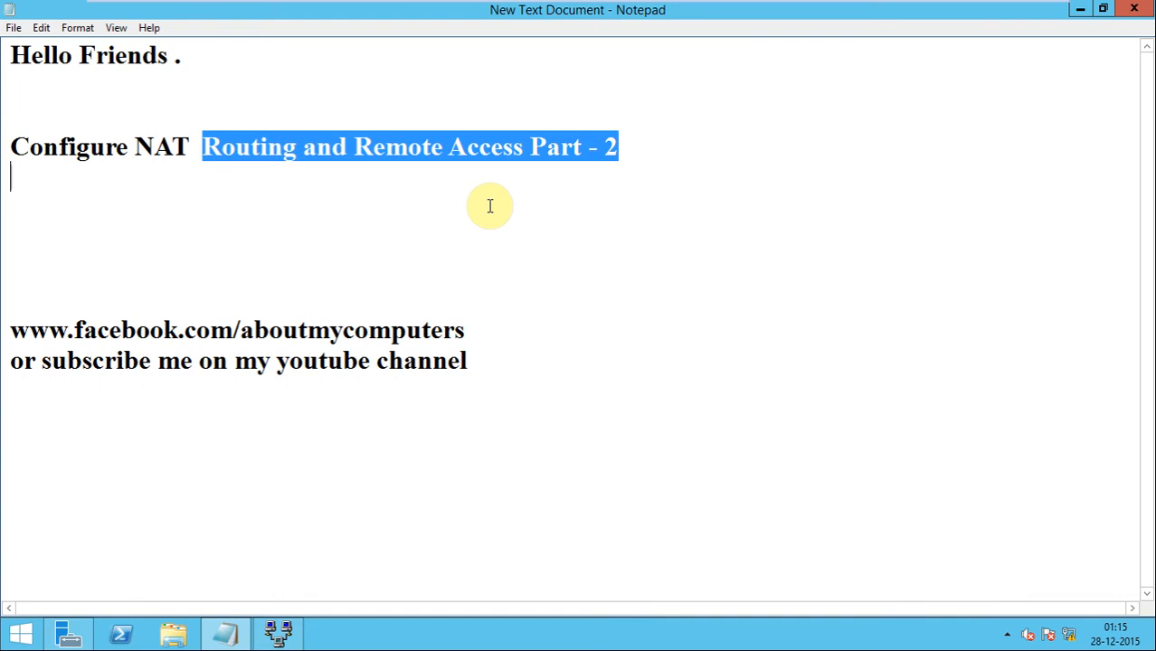
pyautogui.moveTo(978, 93)
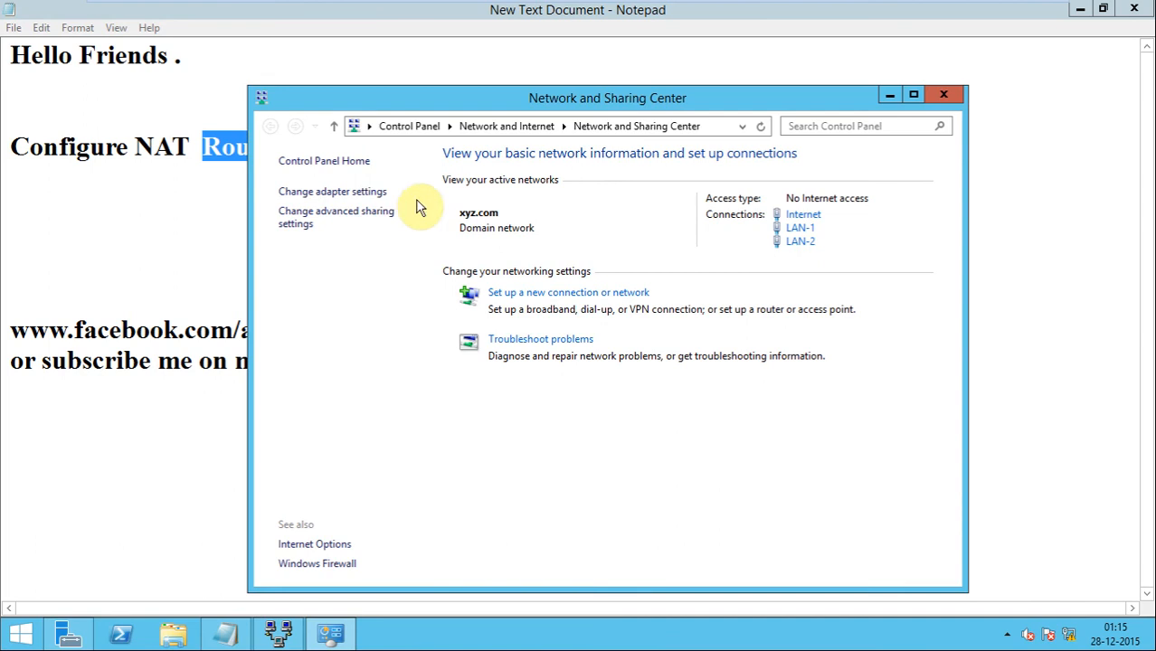
pyautogui.click(332, 191)
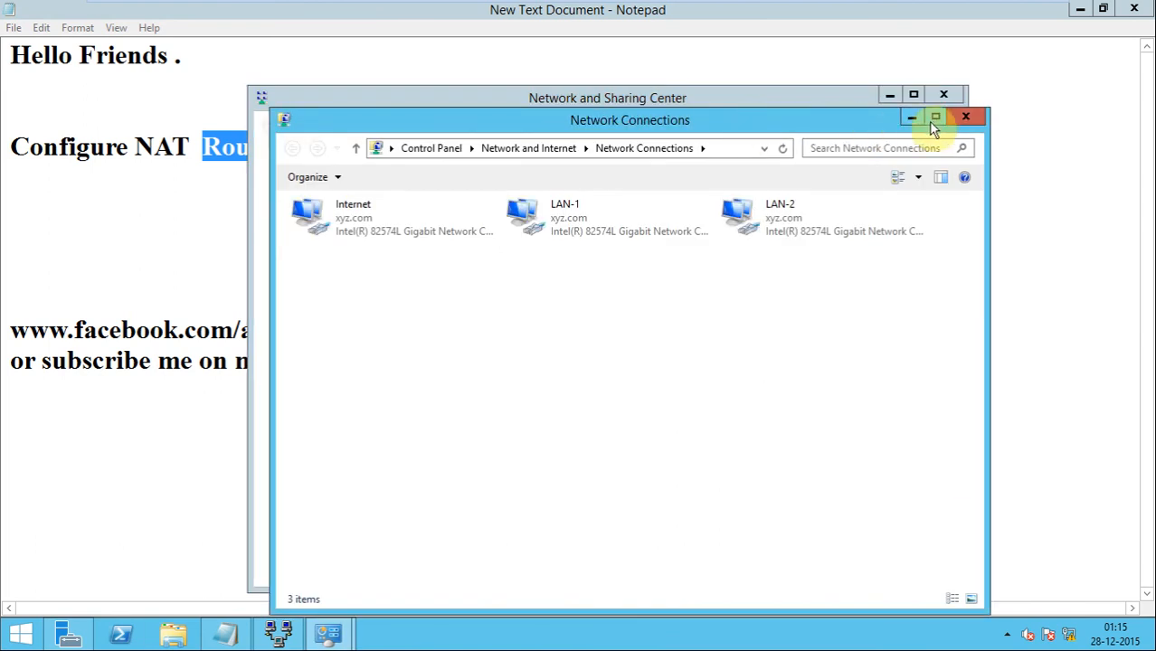
pyautogui.click(934, 118)
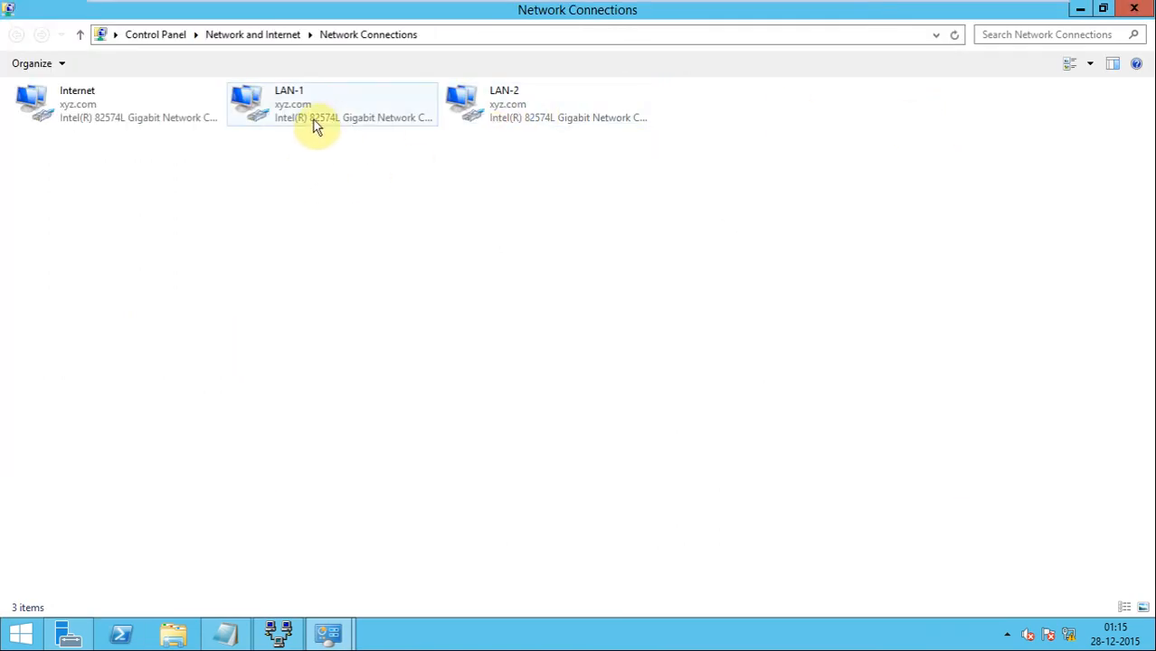
pyautogui.moveTo(431, 141)
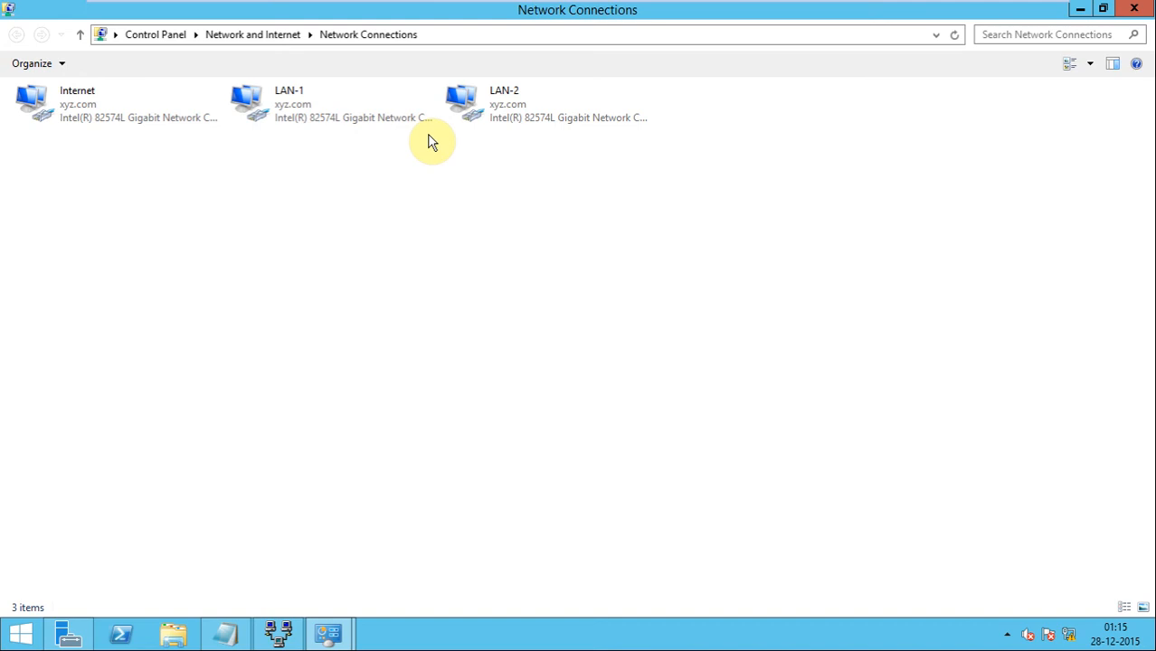
pyautogui.click(81, 104)
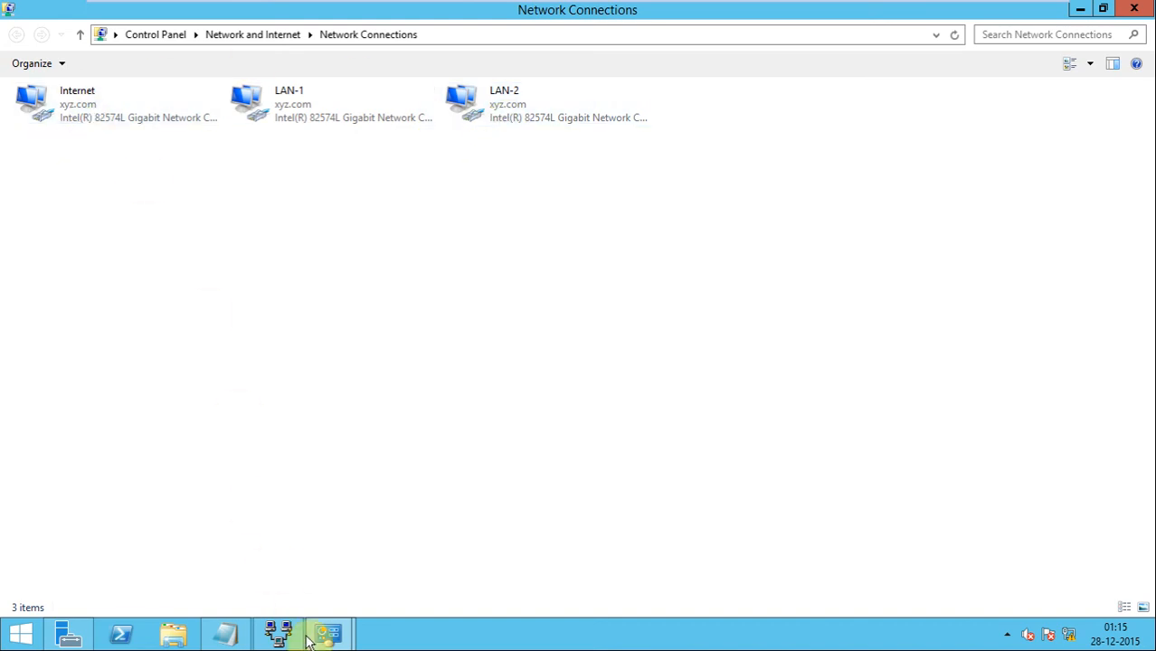
pyautogui.moveTo(810, 9)
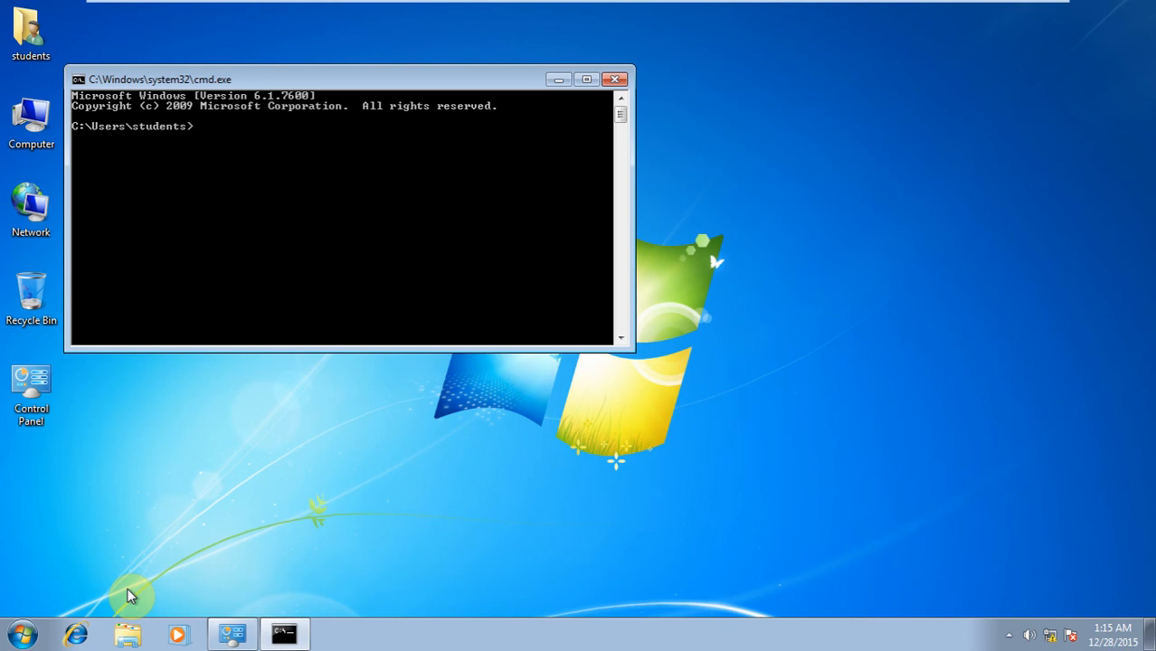
# - Ping 192.168.1.100 from Command Prompt and get replies with 0% loss
pyautogui.write('ping')
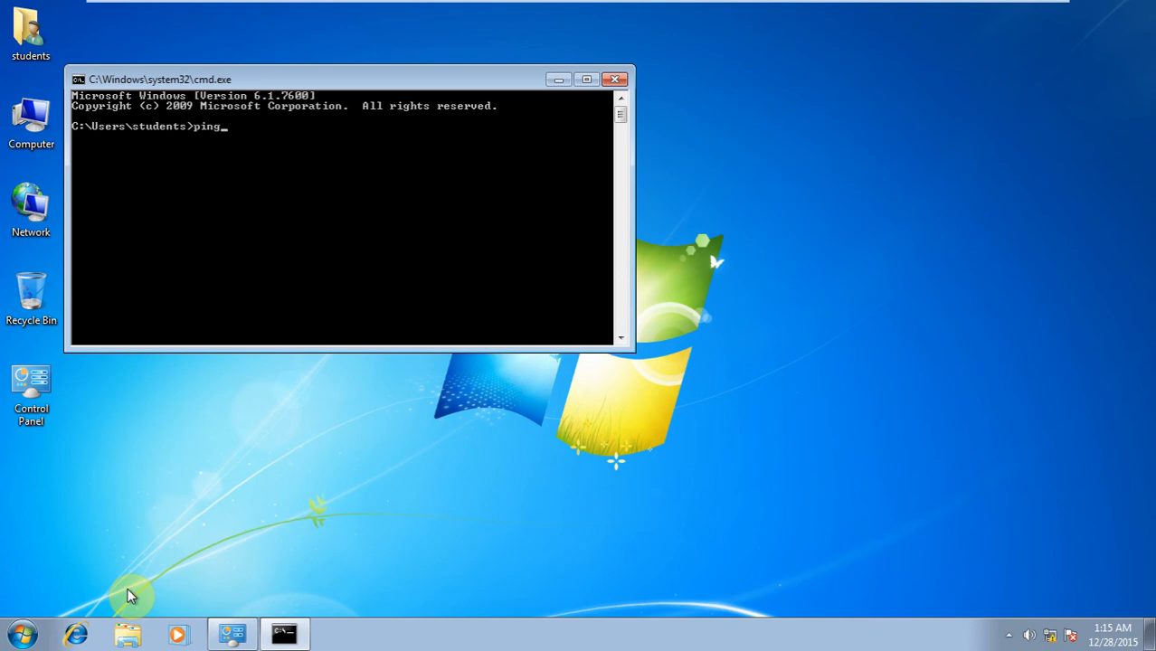
pyautogui.write('192.1')
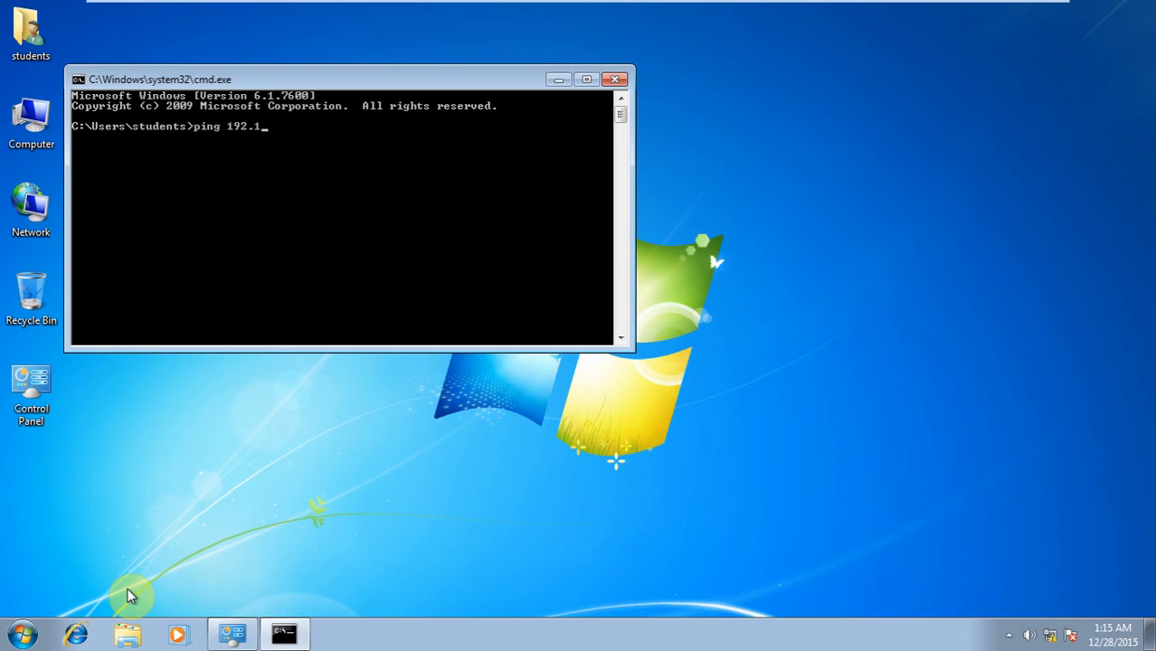
pyautogui.write('68.1.100')
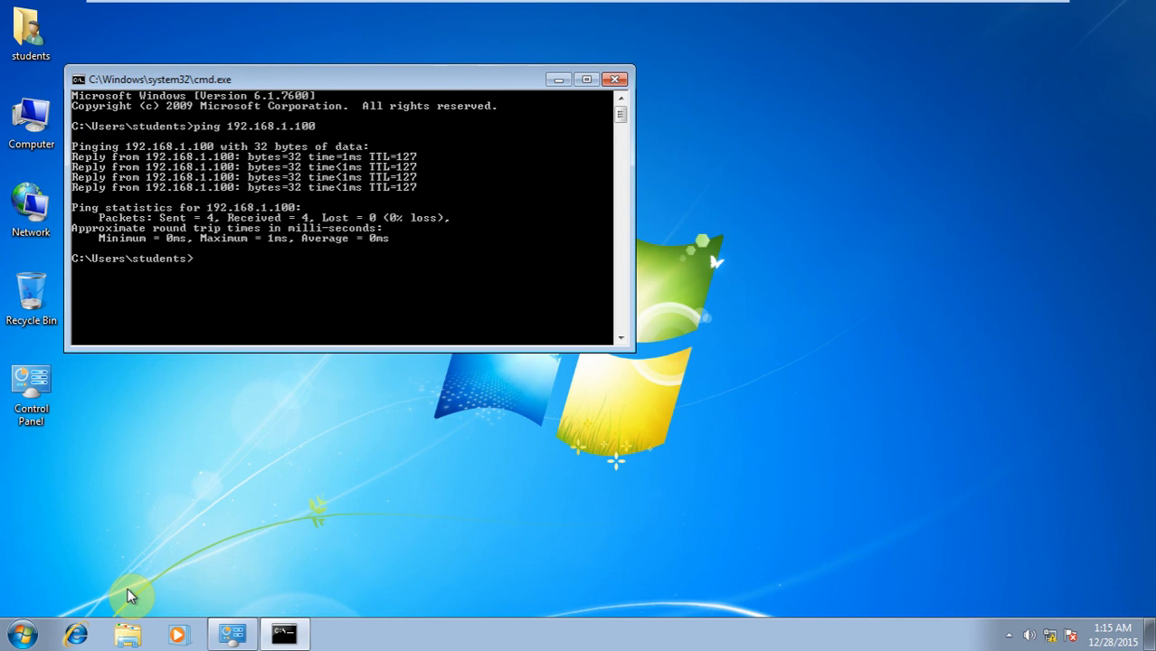
# - Ping 192.168.1.1, note it times out, and close Command Prompt
pyautogui.write('ping 1')
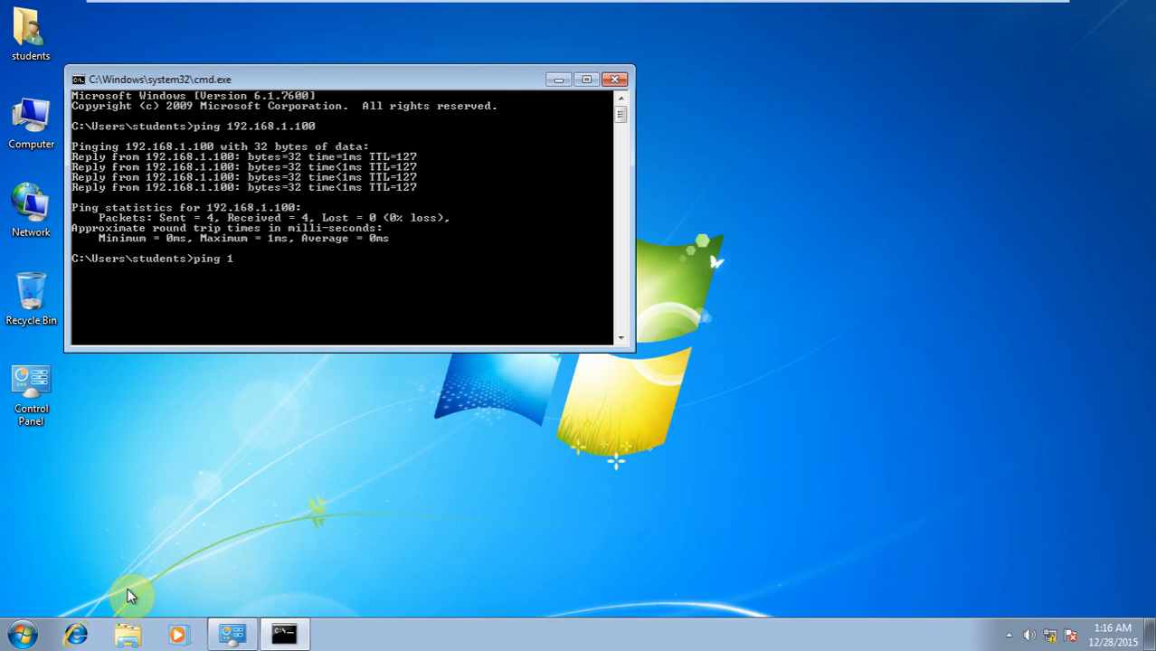
pyautogui.write('92.168.1.1')
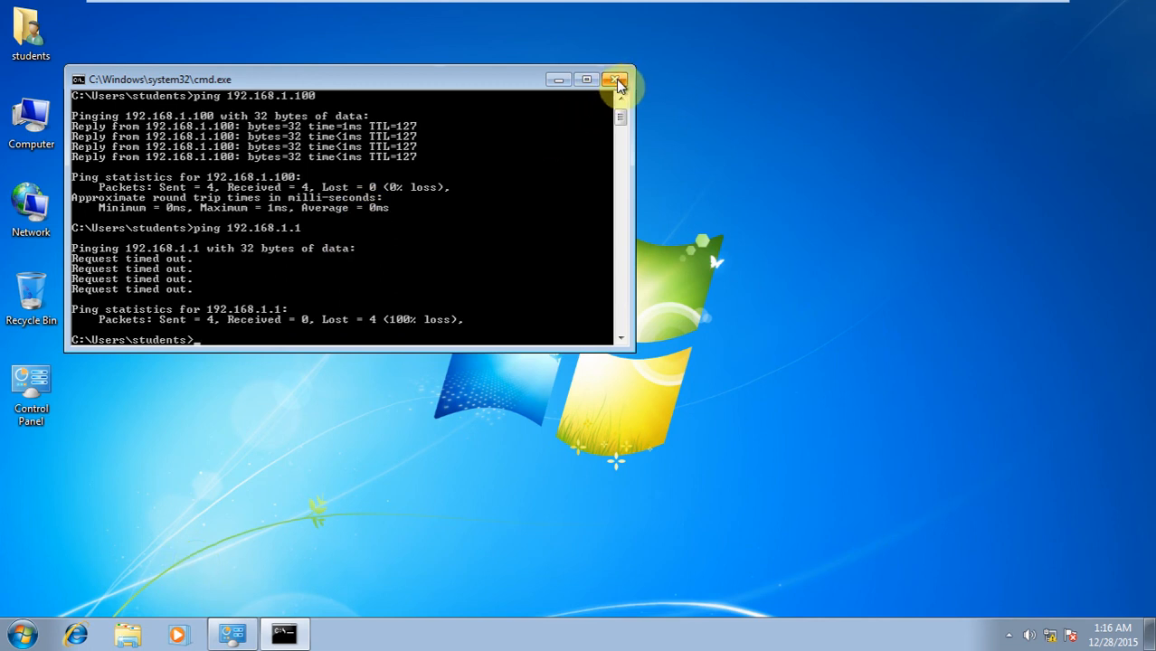
pyautogui.moveTo(534, 204)
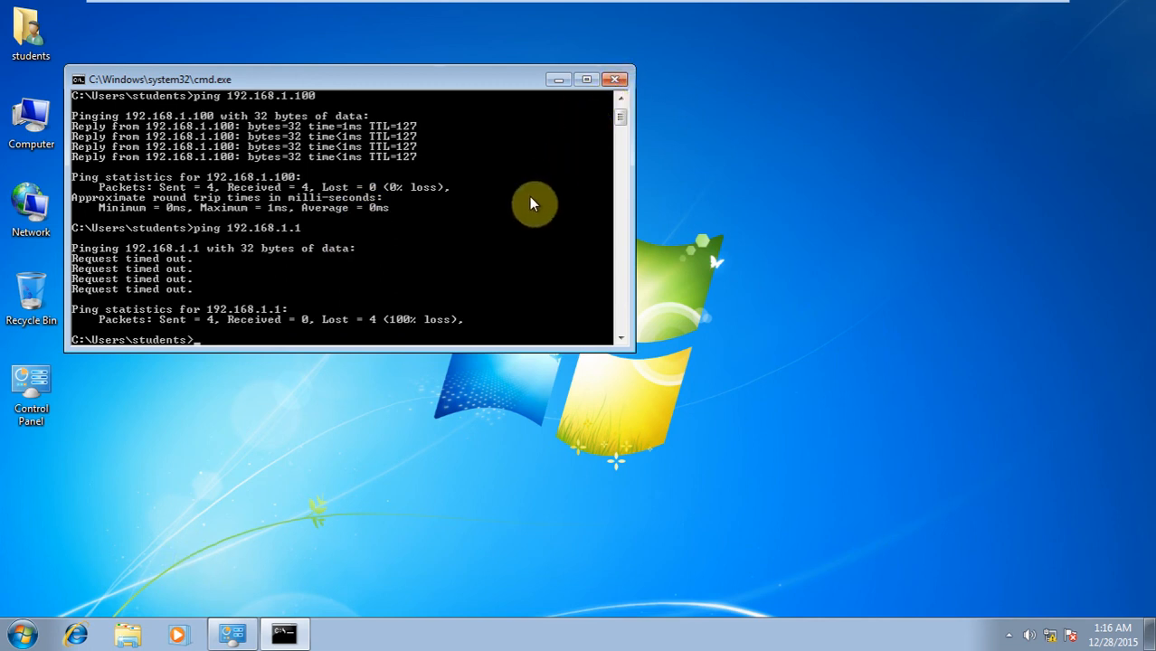
pyautogui.moveTo(262, 341)
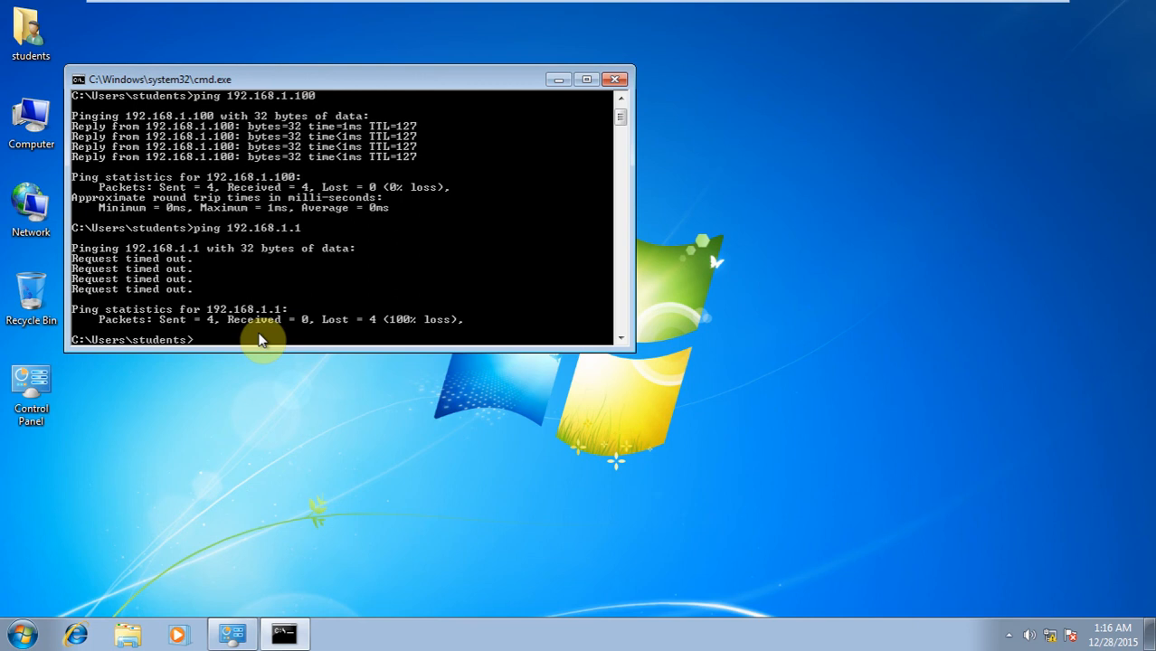
pyautogui.moveTo(624, 80)
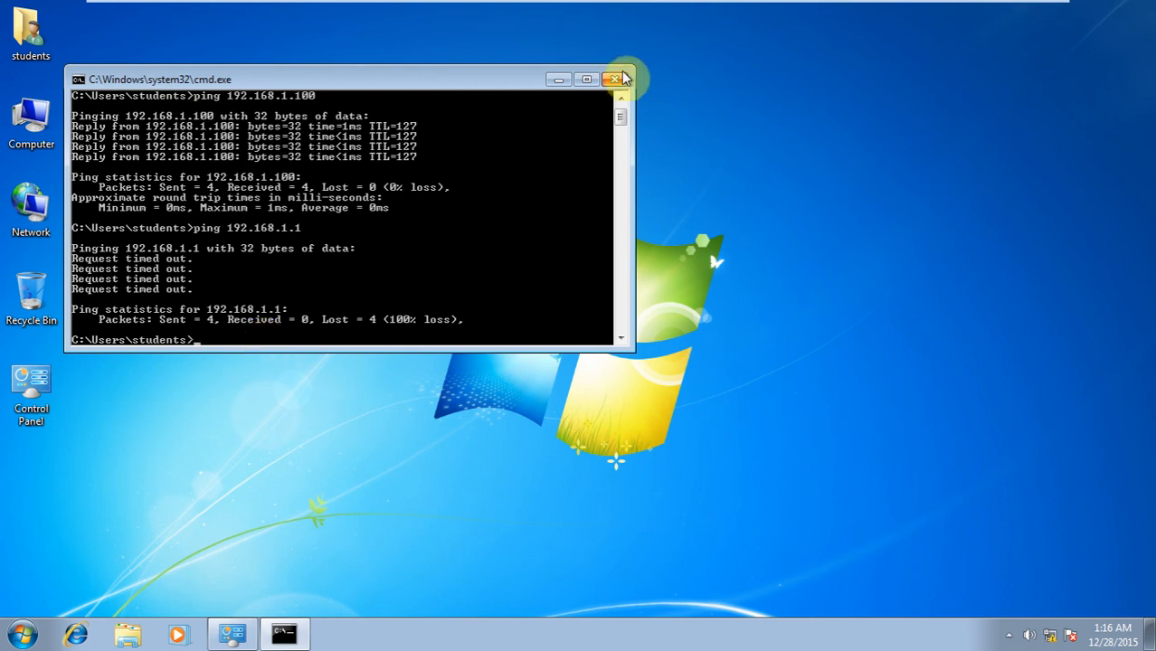
pyautogui.click(614, 79)
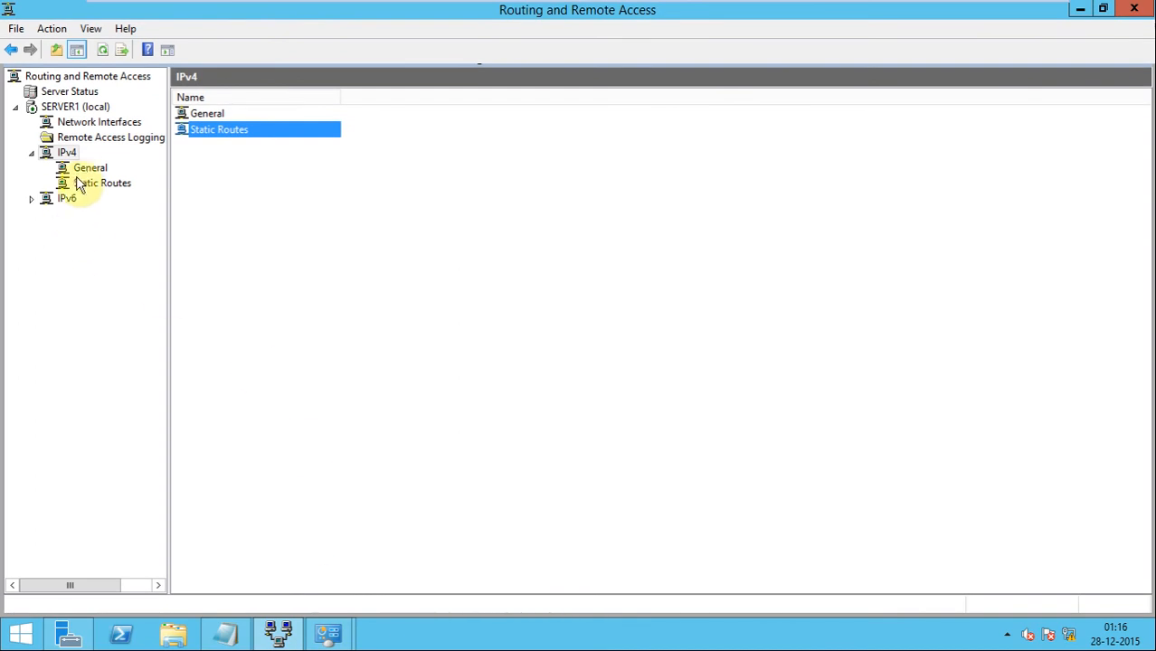
pyautogui.moveTo(81, 198)
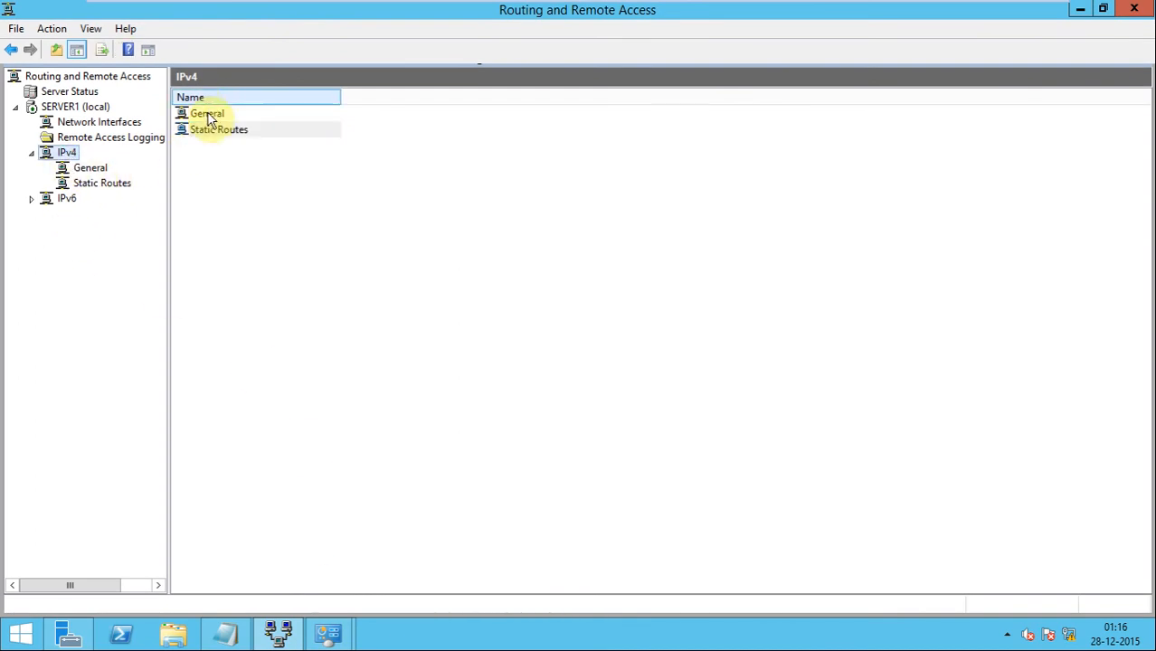
# - View IPv4 General interfaces: LAN-2 150.10.10.1, LAN-1 200.100.1.1, Ethernet0 192.168.1.100
pyautogui.click(206, 113)
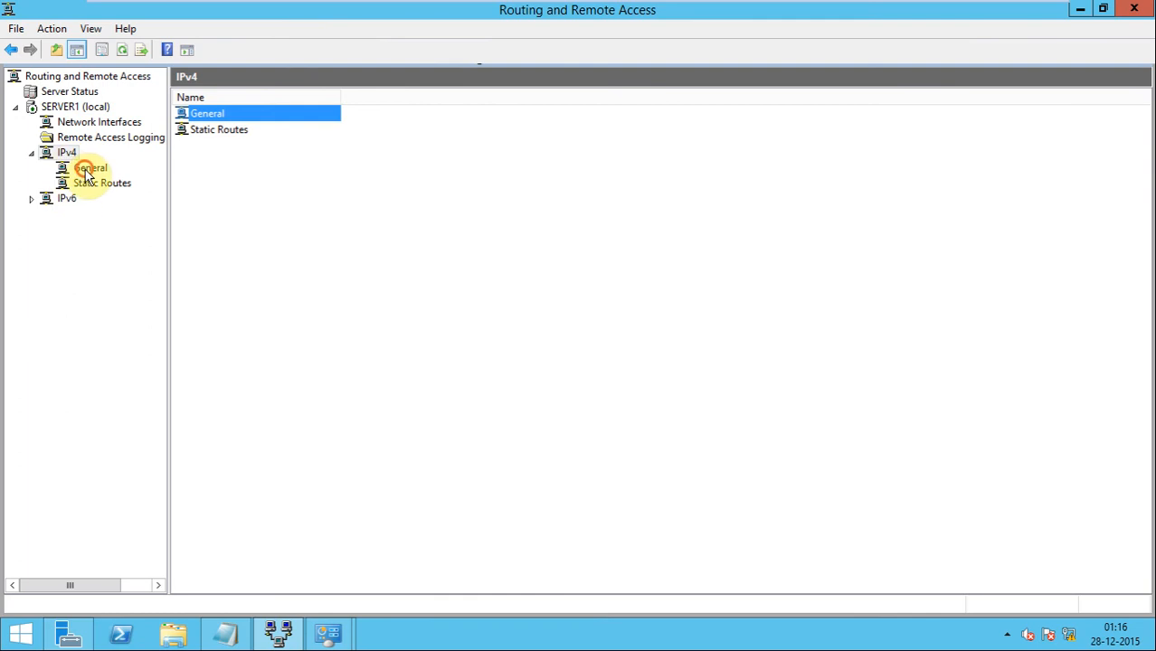
pyautogui.click(90, 168)
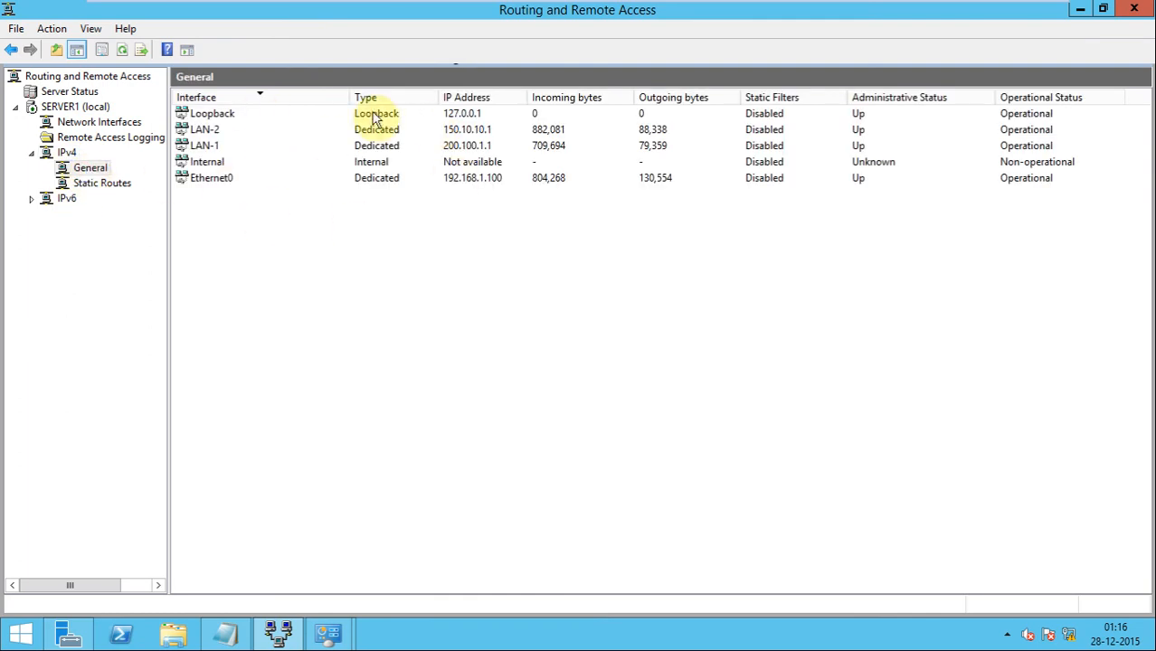
pyautogui.moveTo(305, 165)
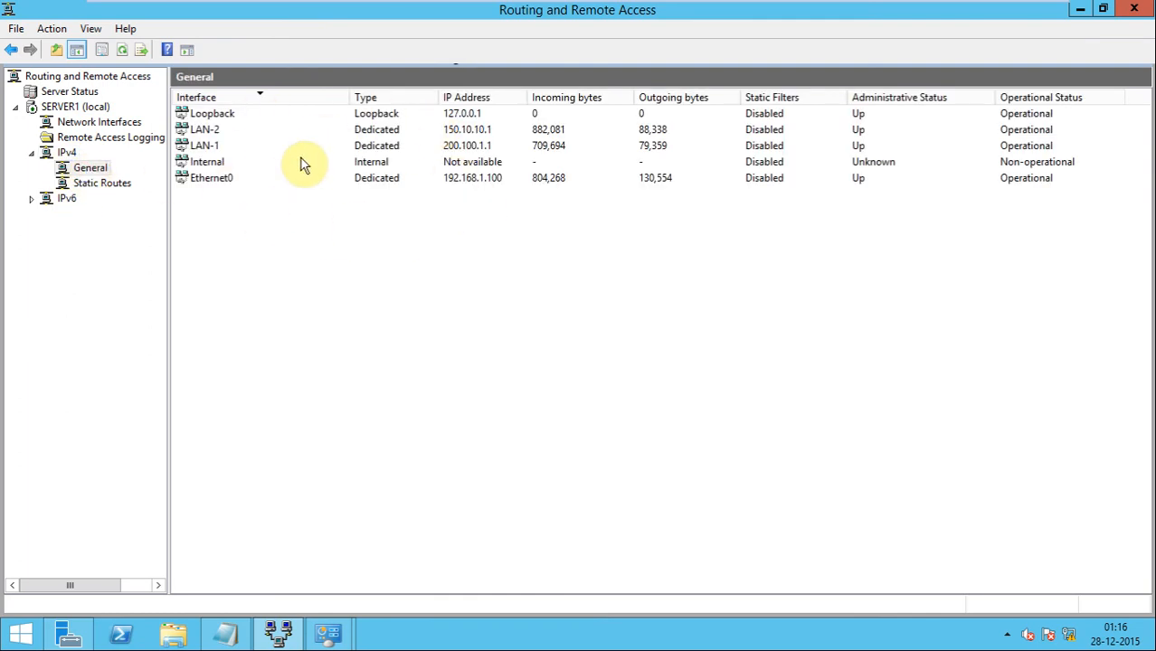
pyautogui.moveTo(281, 202)
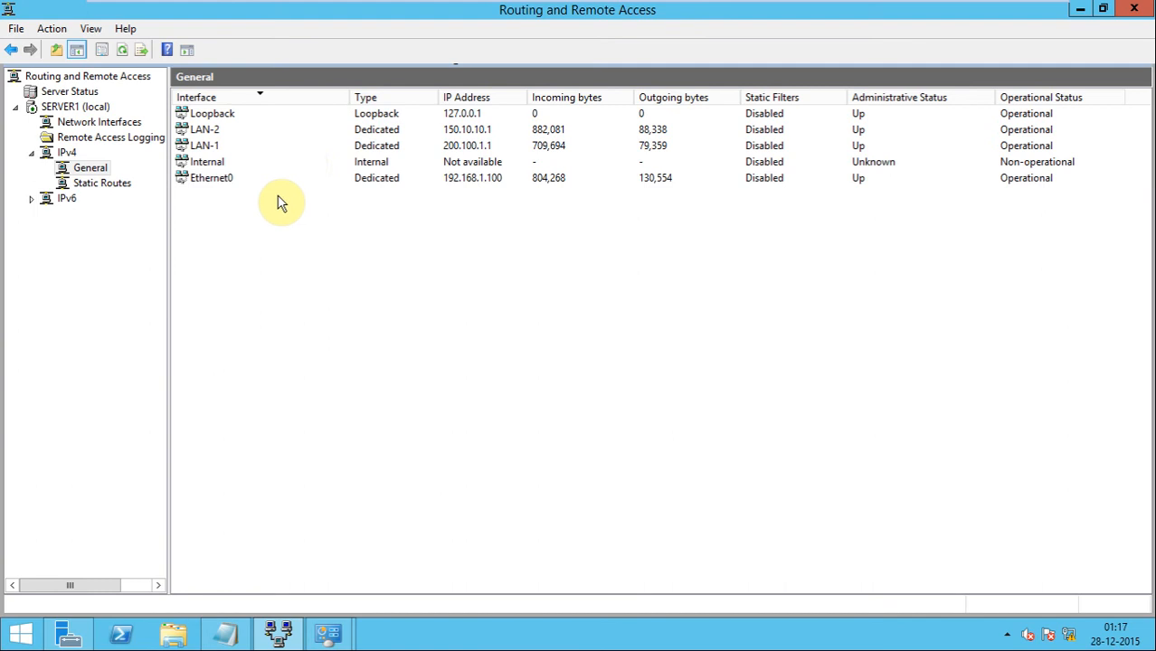
pyautogui.click(203, 129)
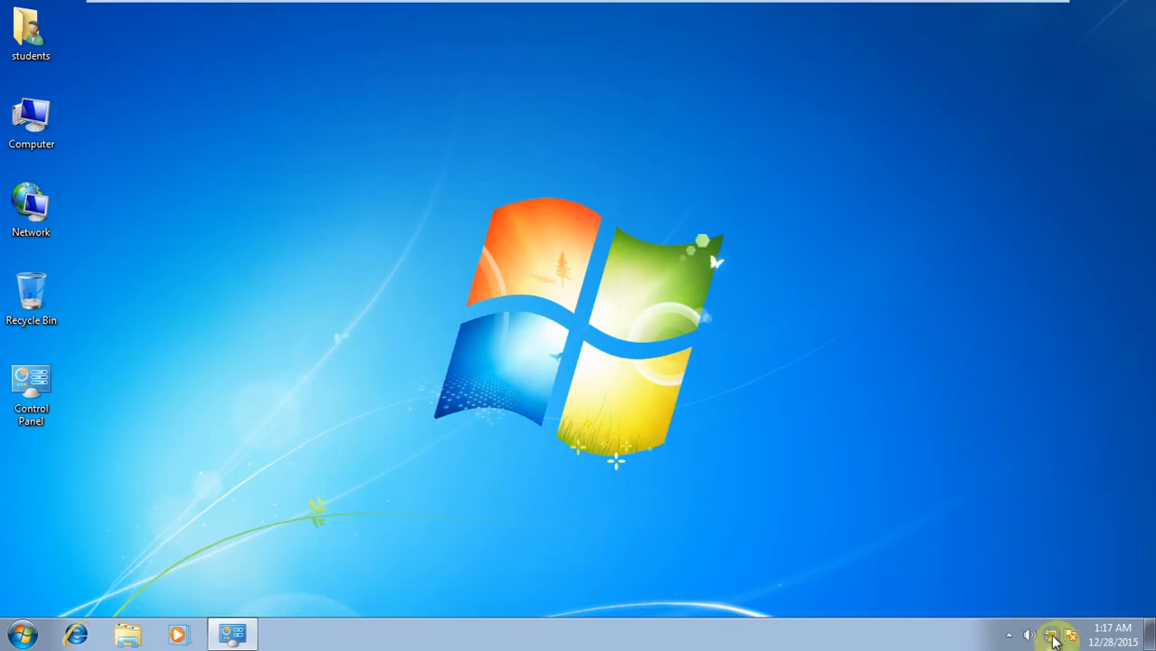
# - Check the Windows 7 client's connection details: IPv4 150.10.10.2, gateway 150.10.10.1, DNS 192.168.1.1
pyautogui.click(1051, 634)
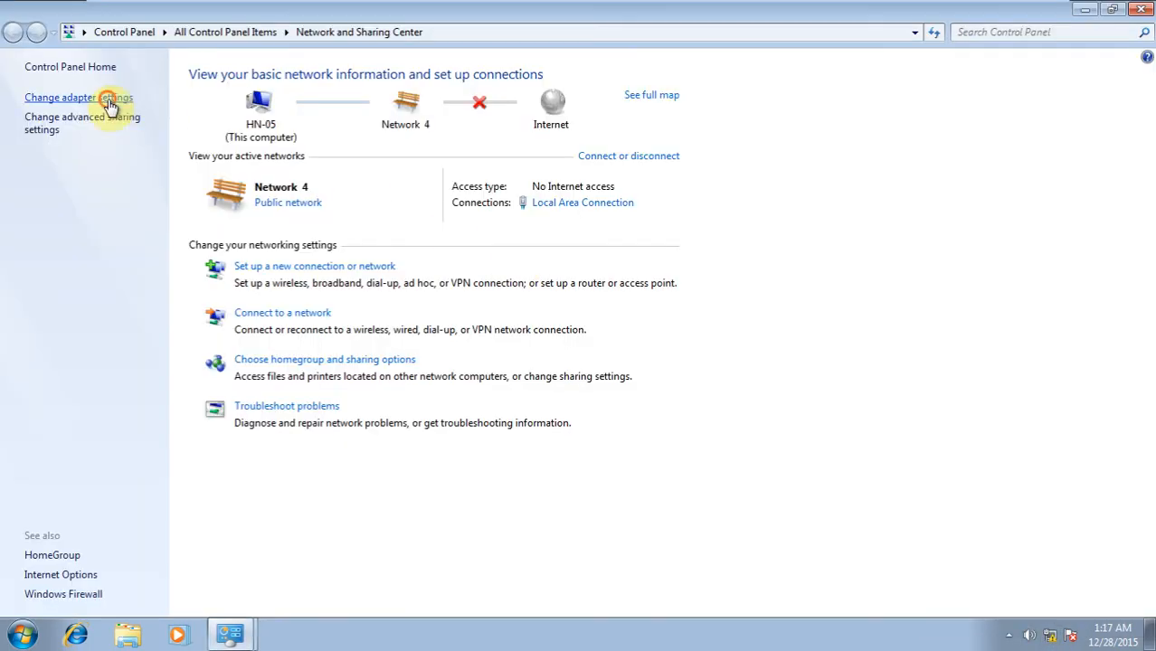
pyautogui.click(77, 97)
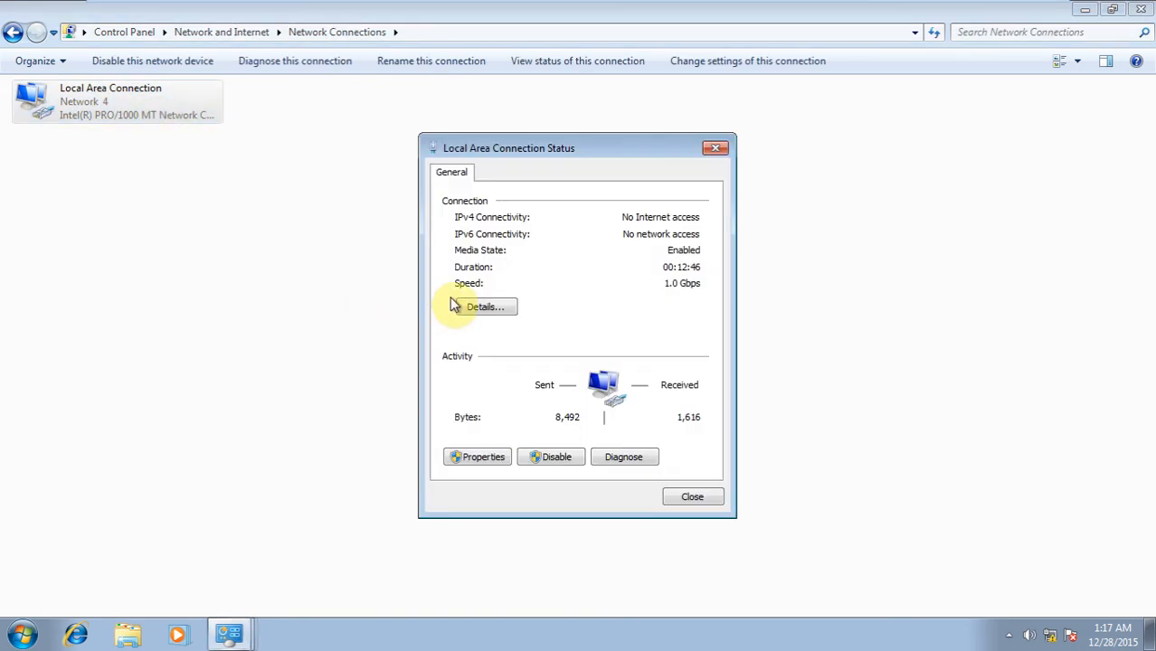
pyautogui.click(486, 306)
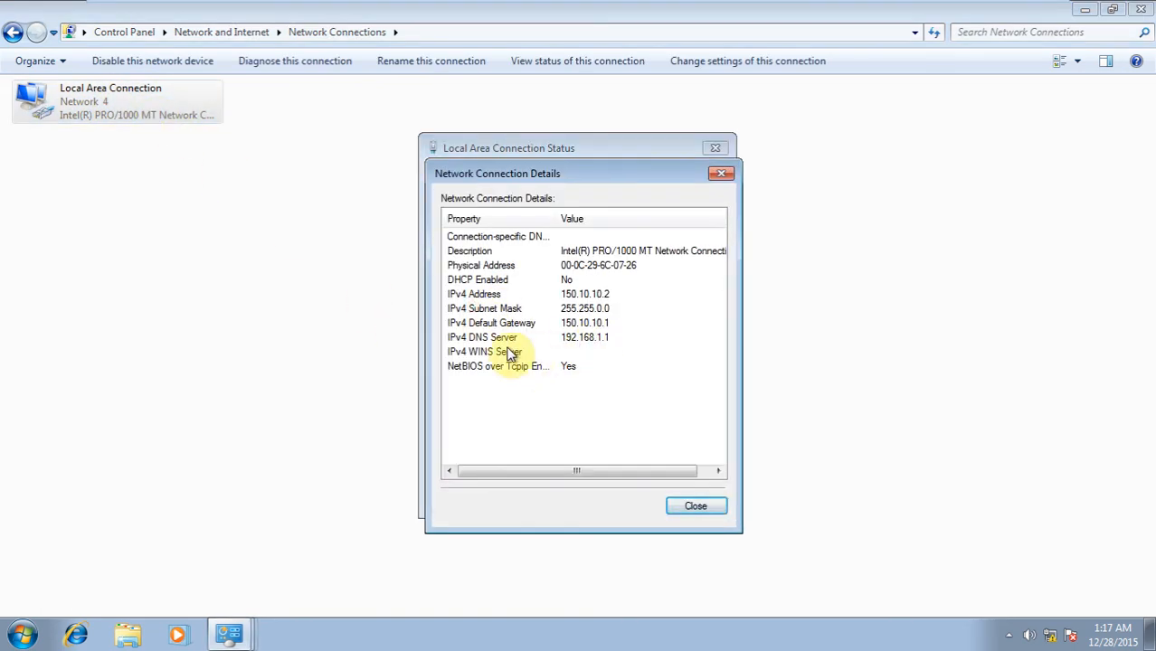
pyautogui.moveTo(595, 341)
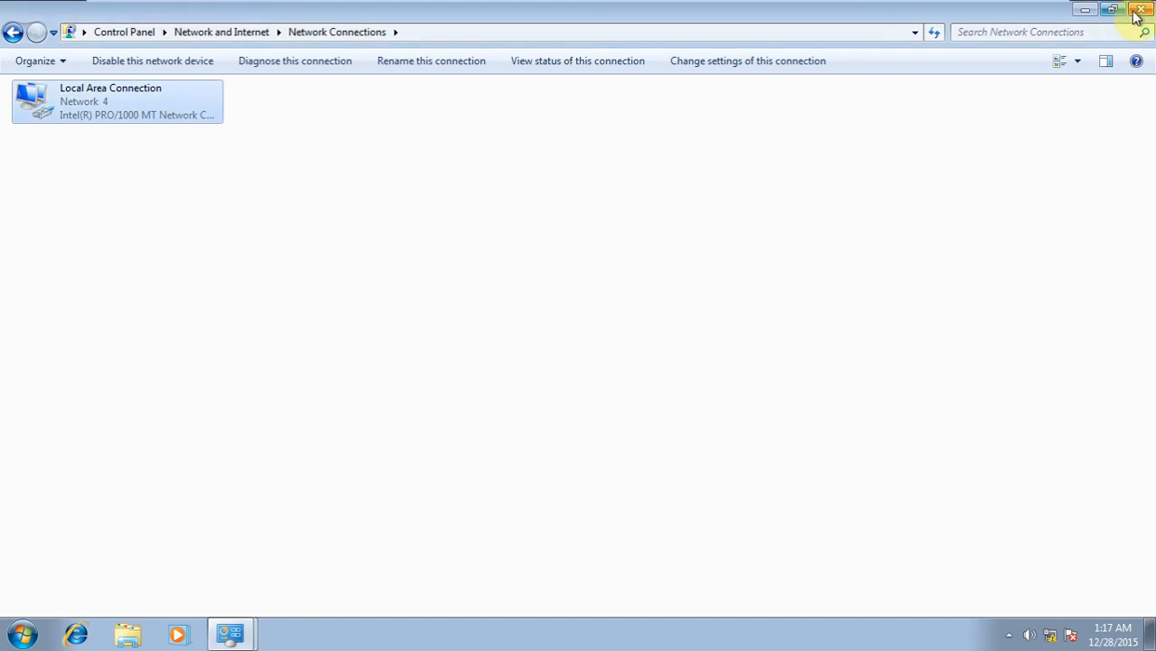
pyautogui.click(1139, 9)
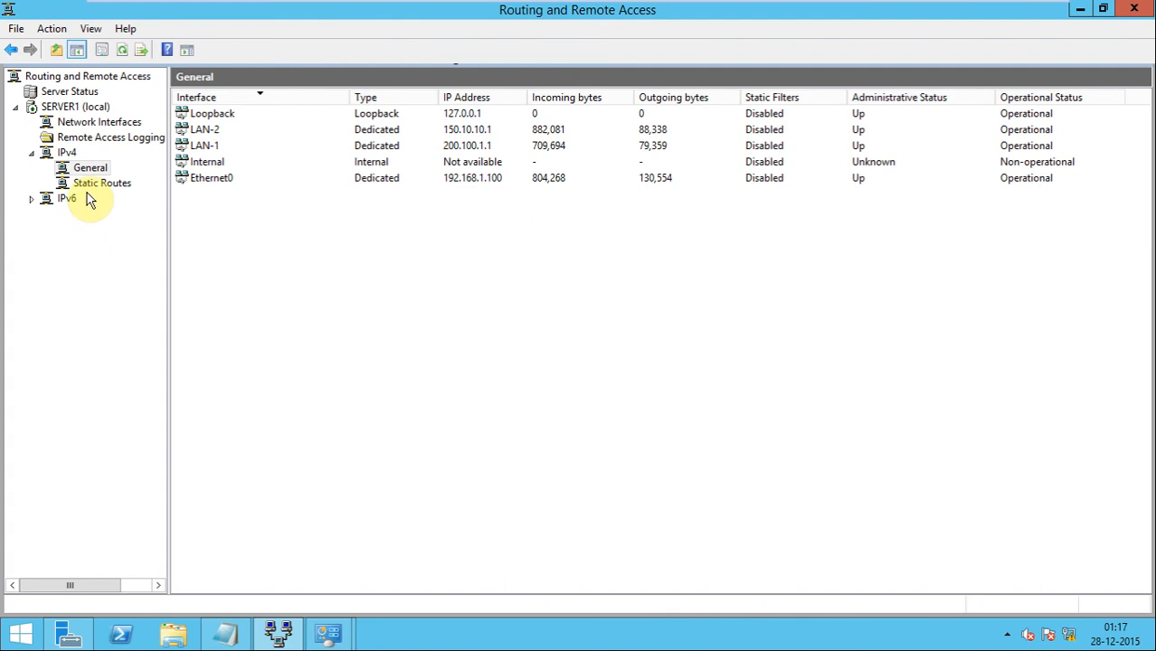
# - Add NAT as a new routing protocol under IPv4 General
pyautogui.click(90, 168)
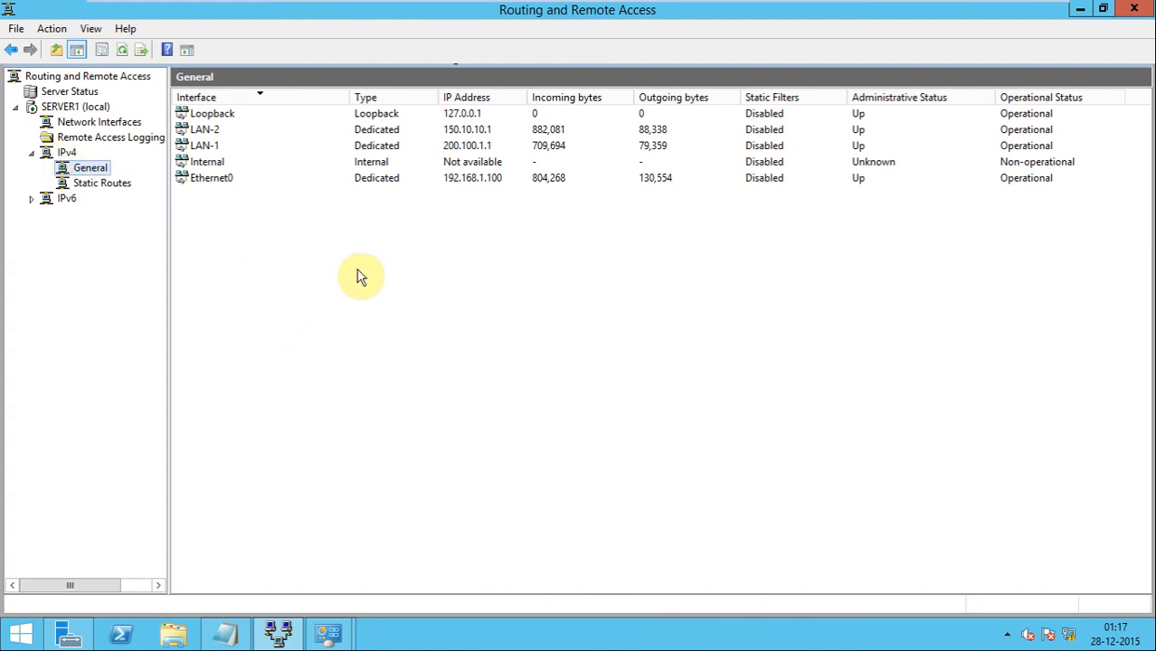
pyautogui.rightClick(360, 276)
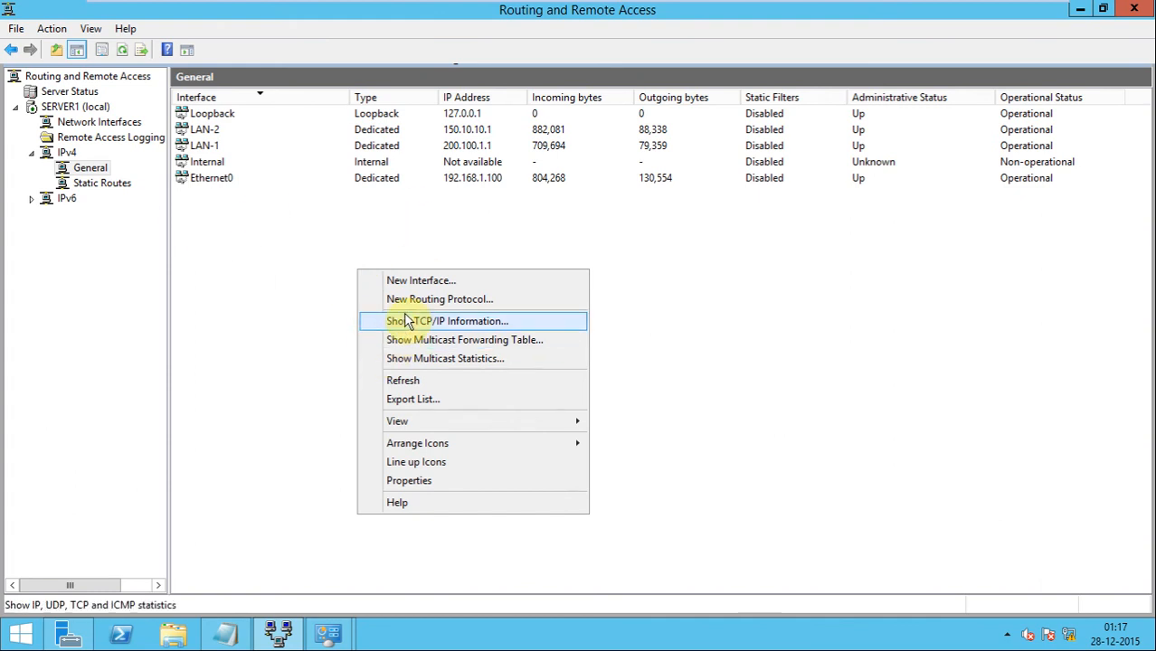
pyautogui.moveTo(440, 299)
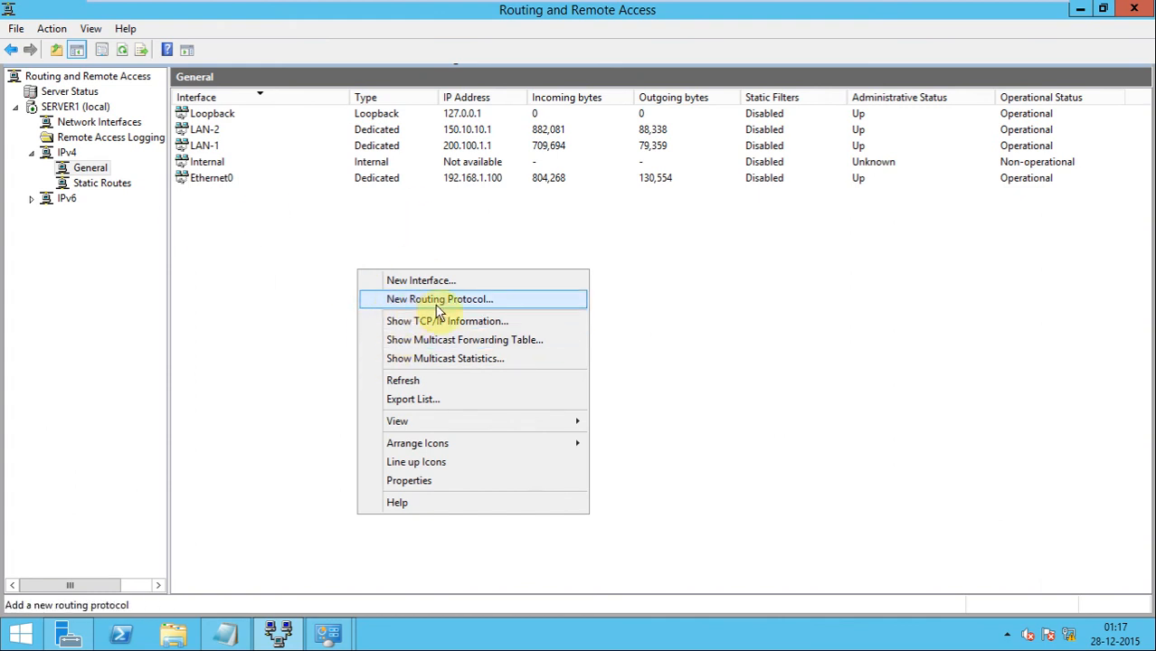
pyautogui.click(440, 299)
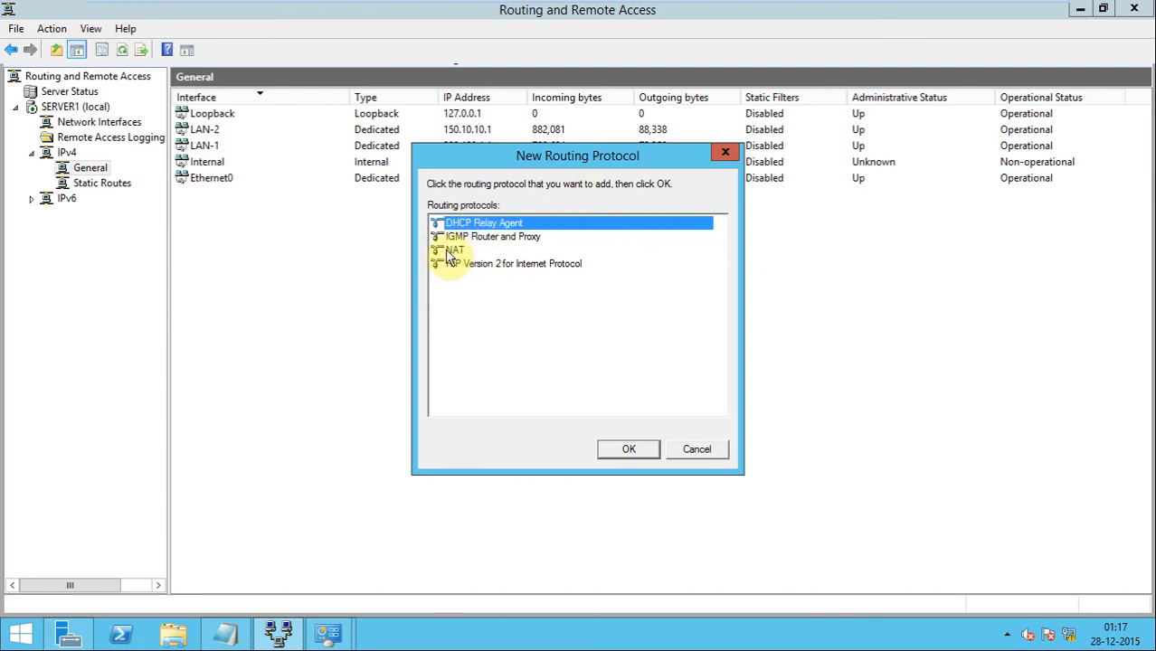
pyautogui.click(456, 250)
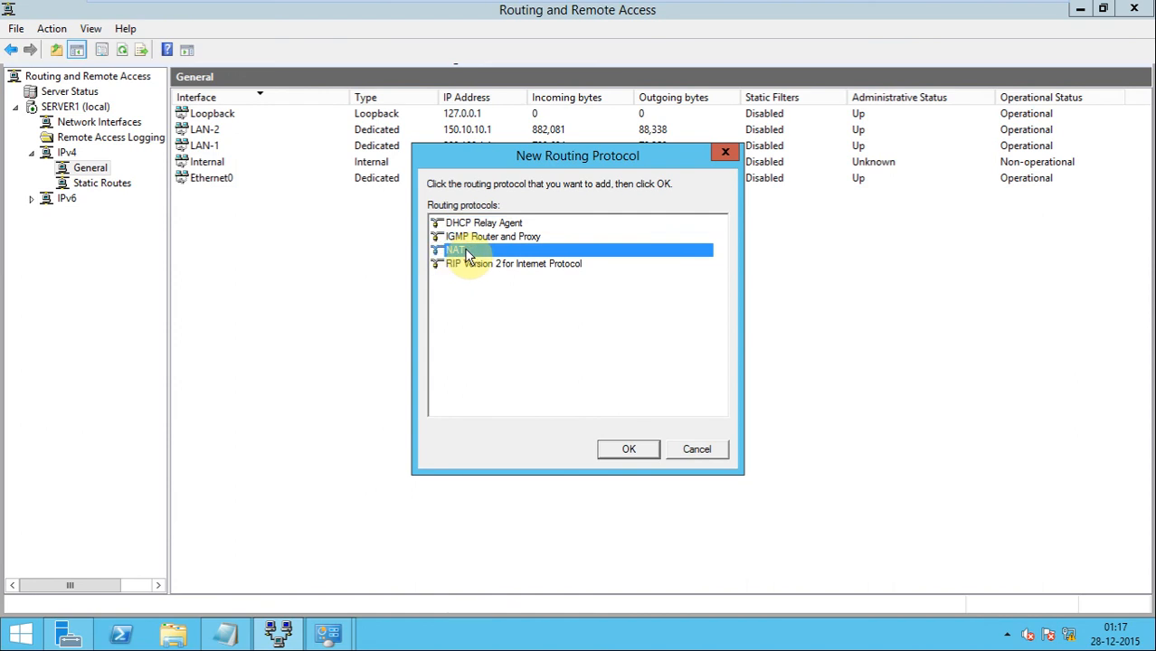
pyautogui.click(627, 449)
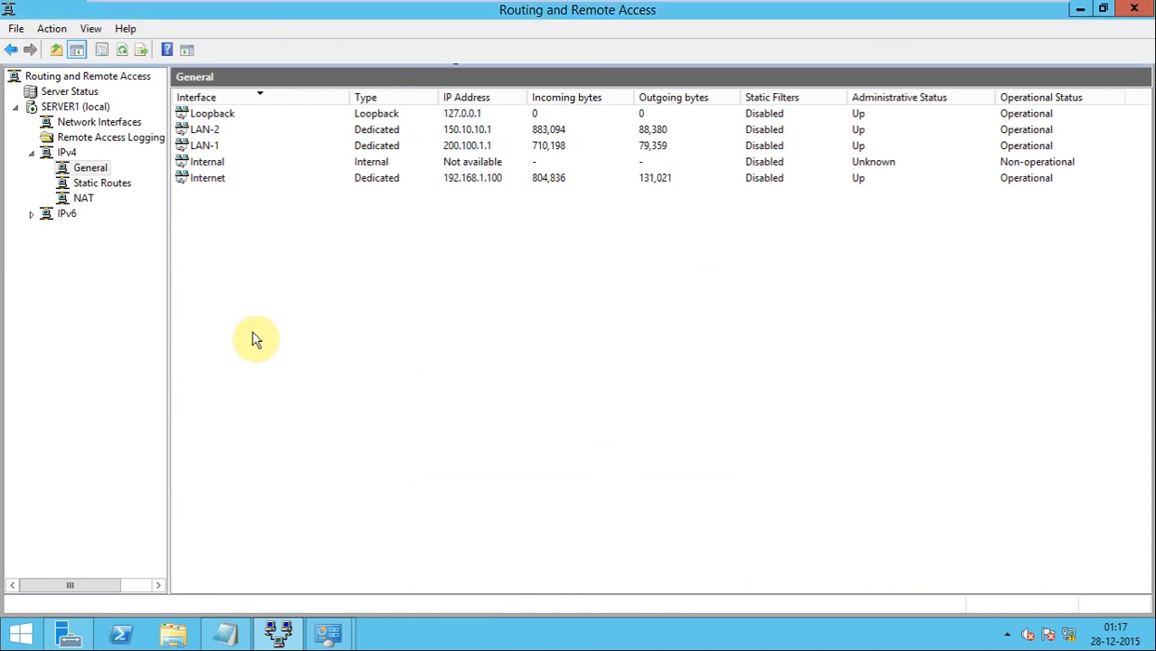
pyautogui.click(84, 198)
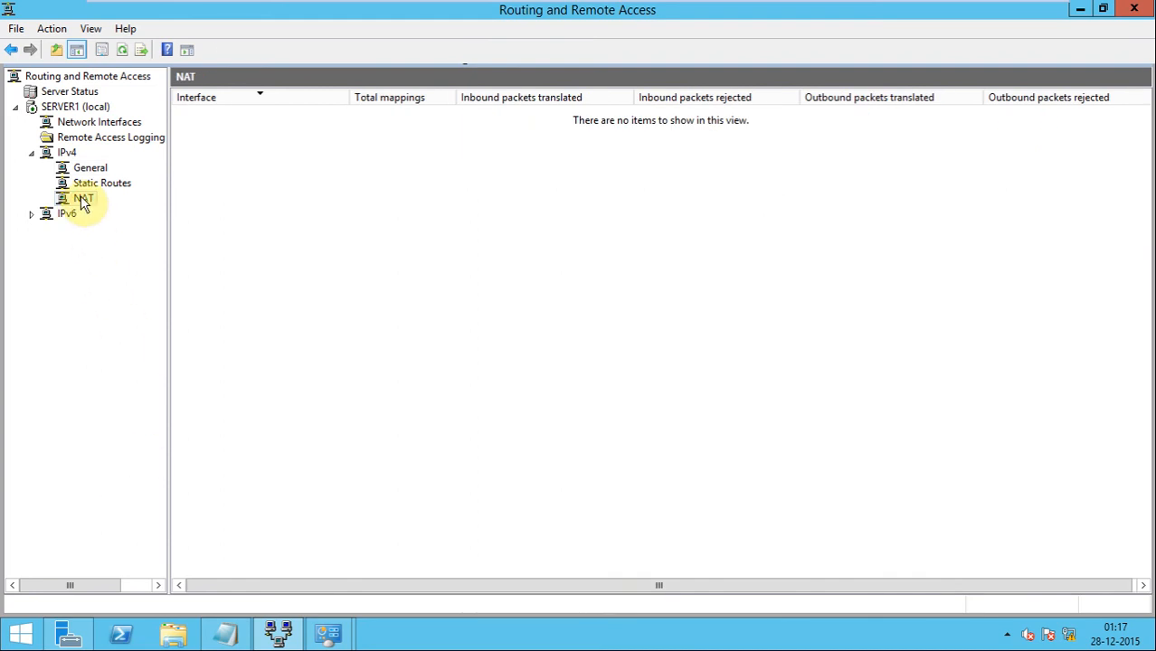
# - Add the Internet interface to NAT as a public interface with NAT enabled
pyautogui.rightClick(82, 198)
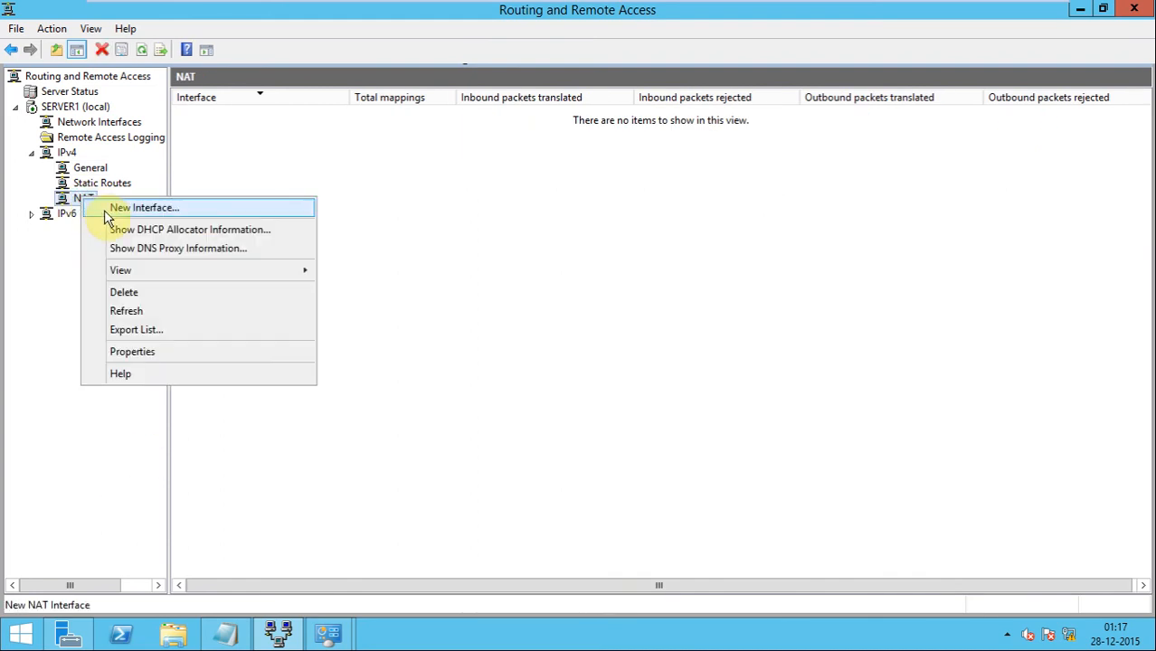
pyautogui.click(146, 207)
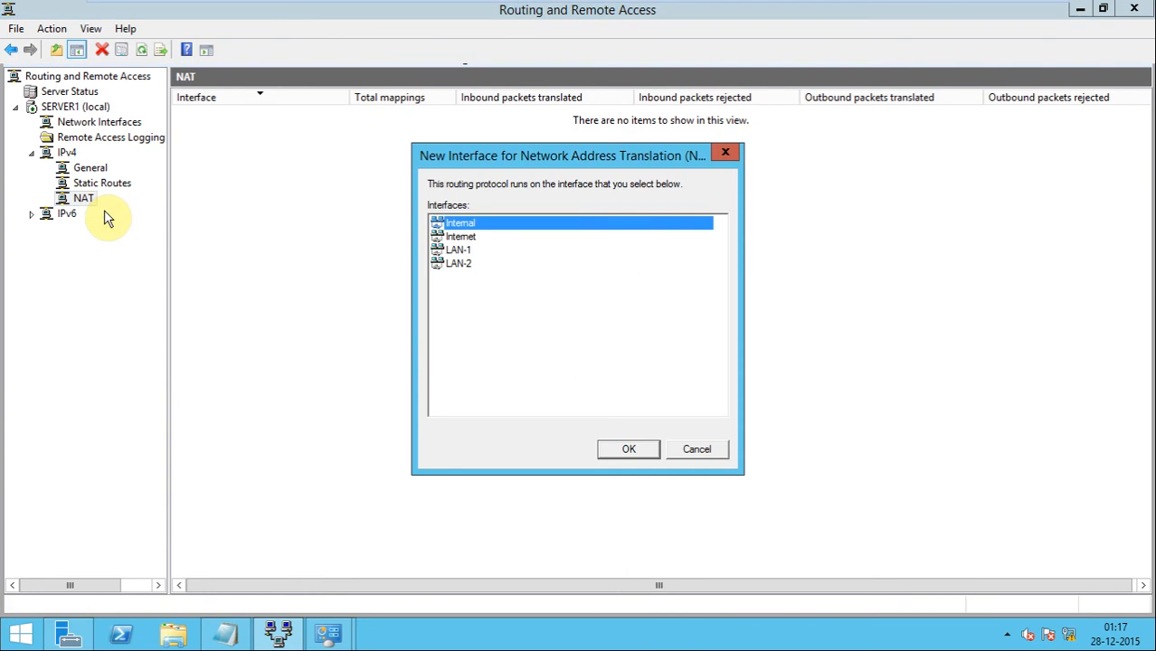
pyautogui.moveTo(461, 266)
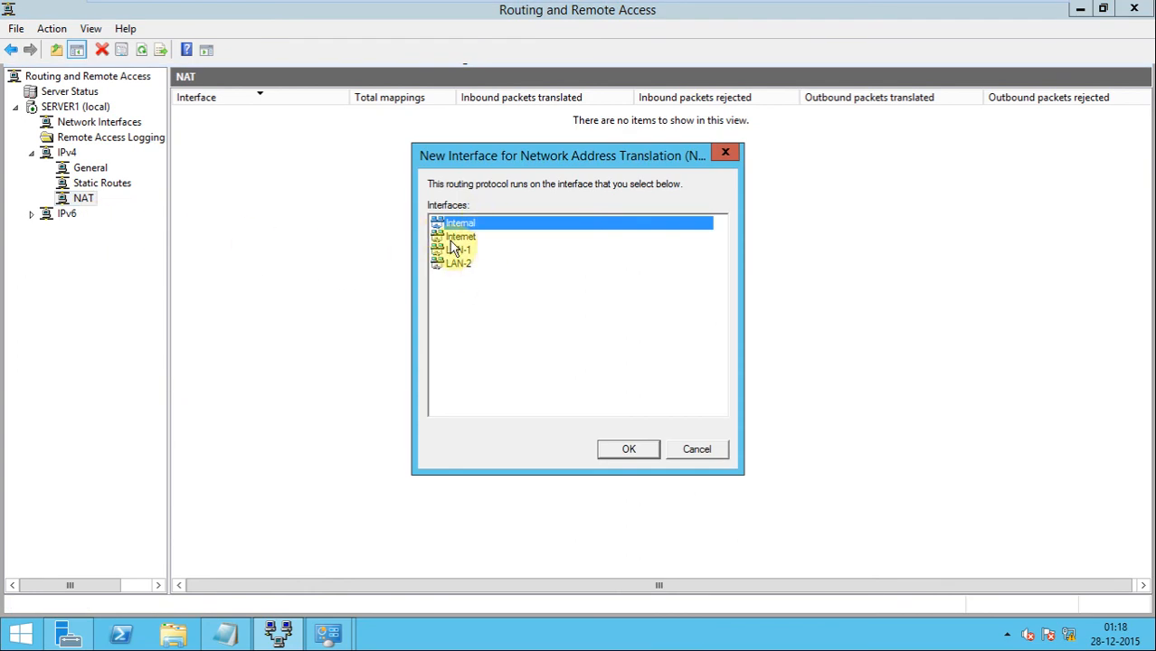
pyautogui.click(460, 236)
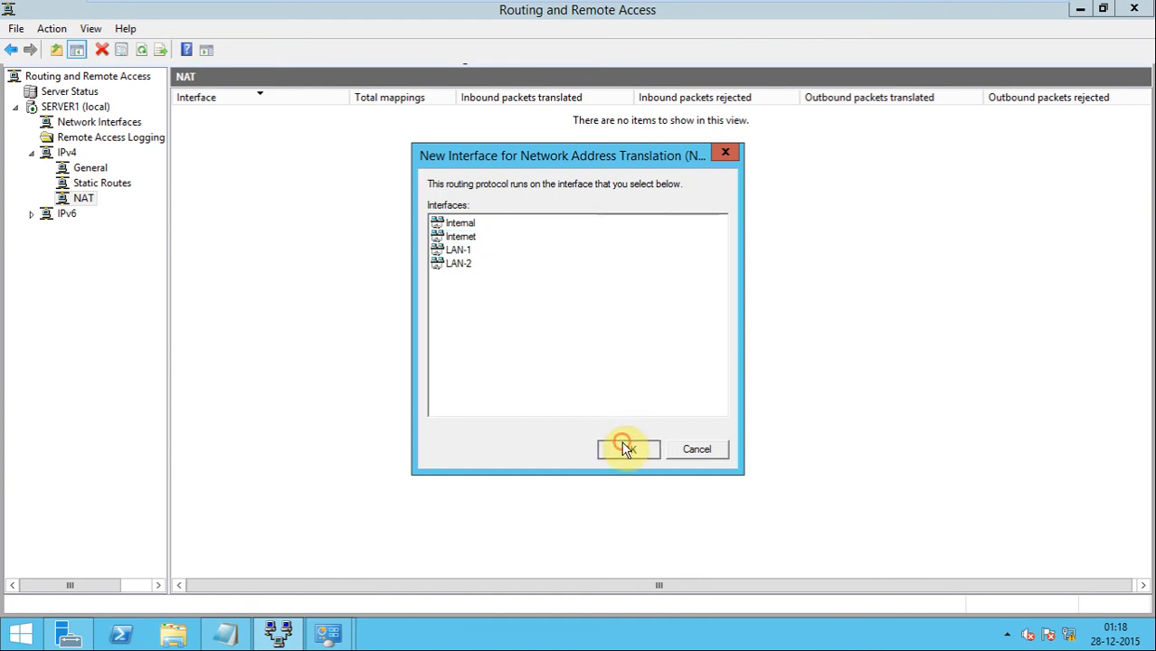
pyautogui.click(627, 450)
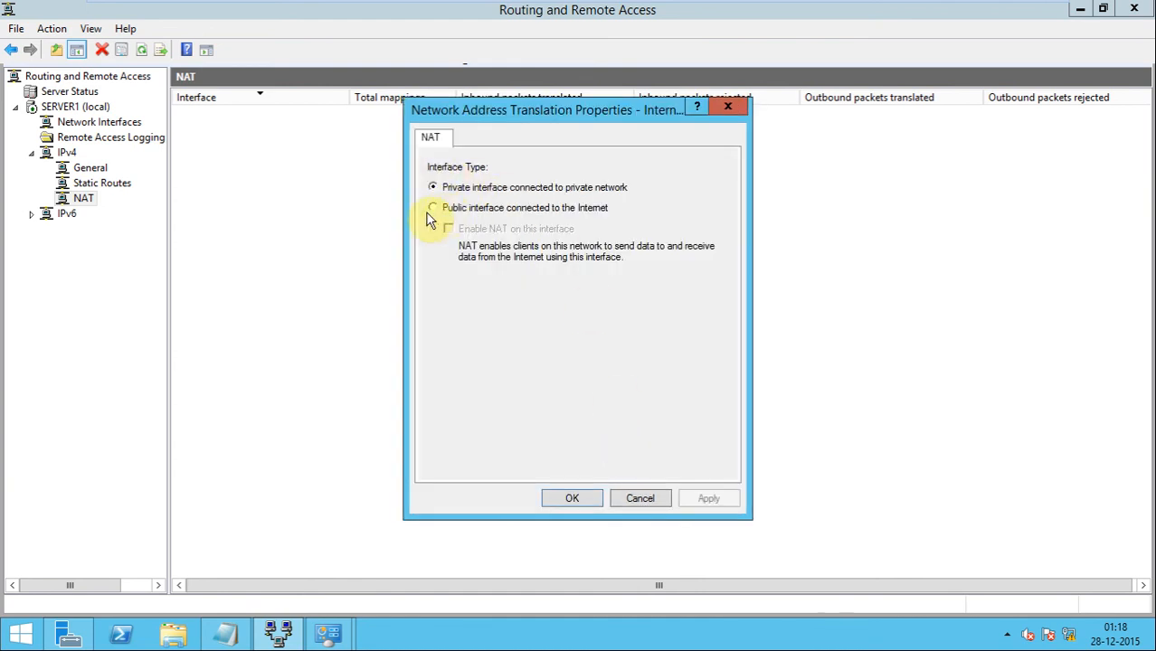
pyautogui.click(433, 208)
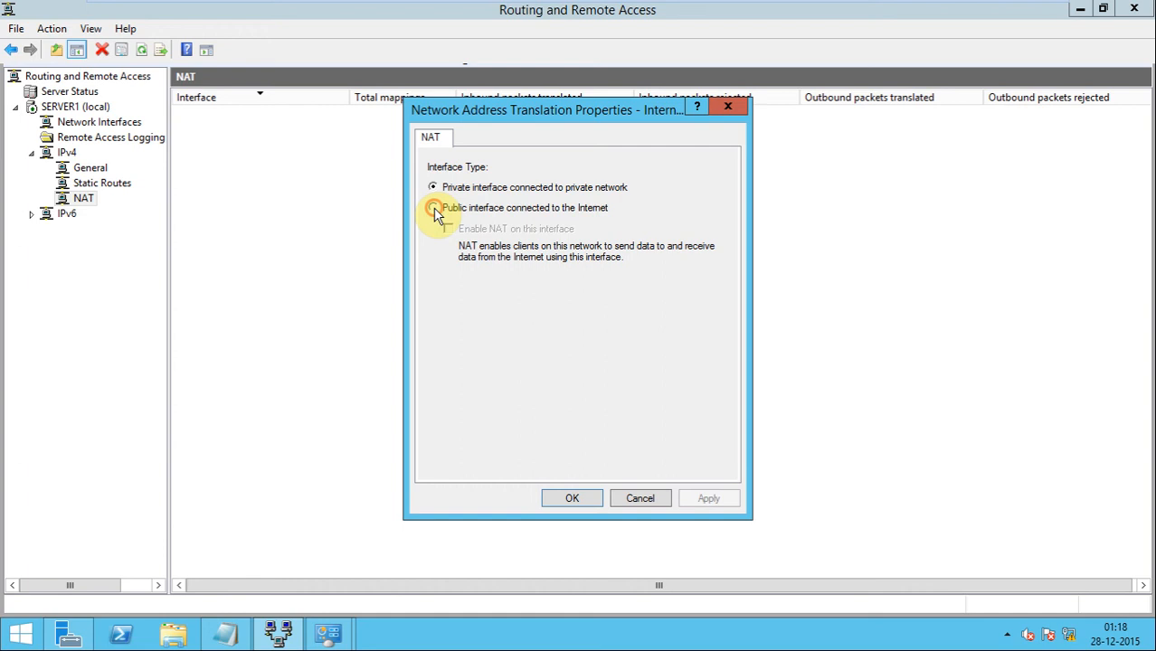
pyautogui.click(433, 207)
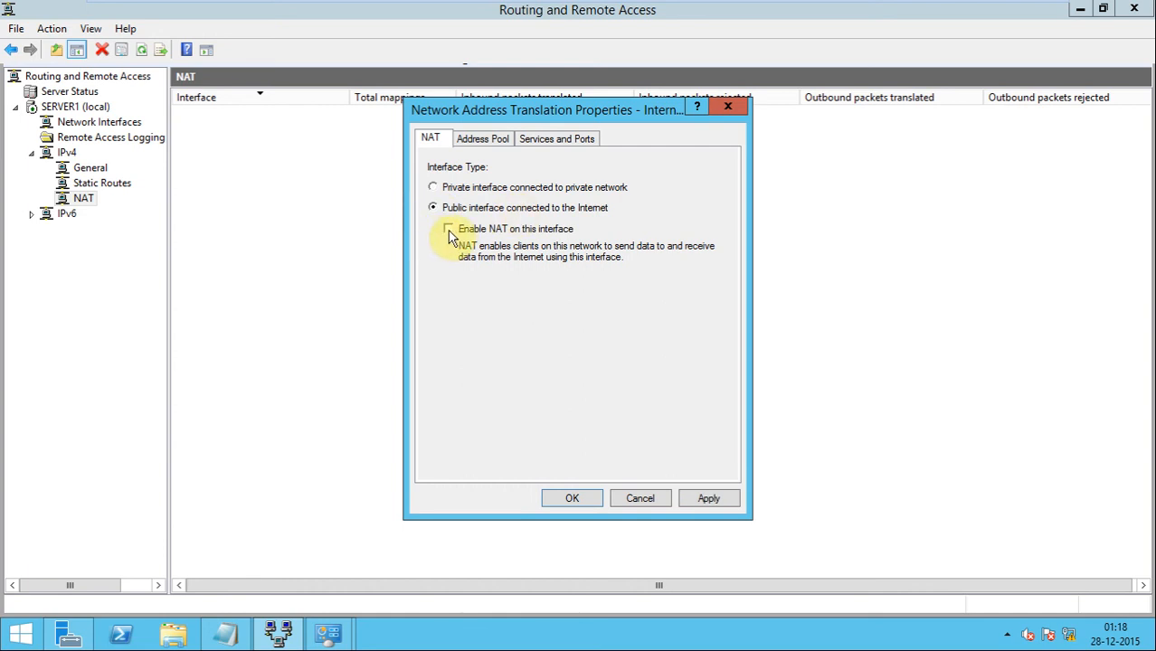
pyautogui.click(448, 228)
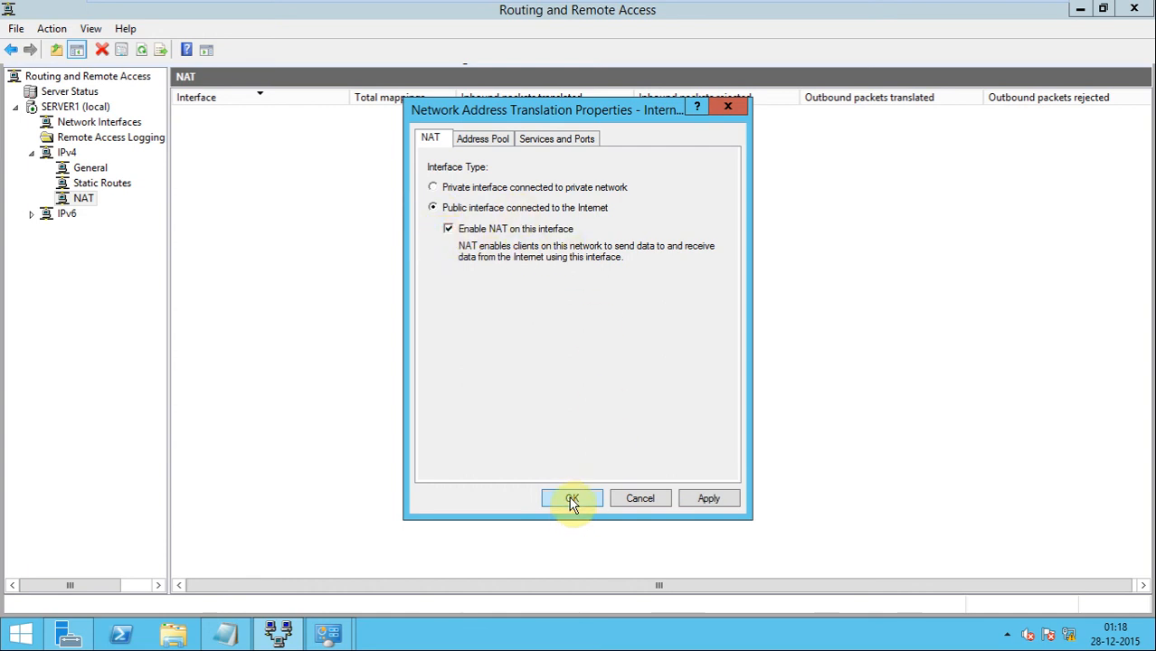
pyautogui.click(708, 498)
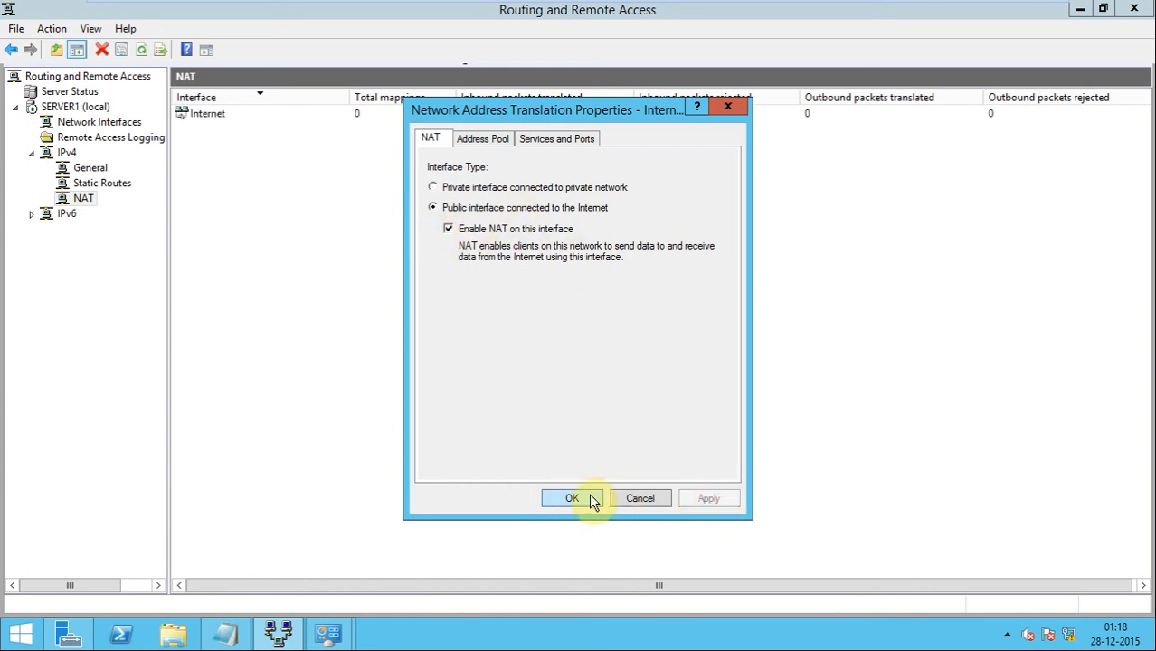
pyautogui.click(572, 499)
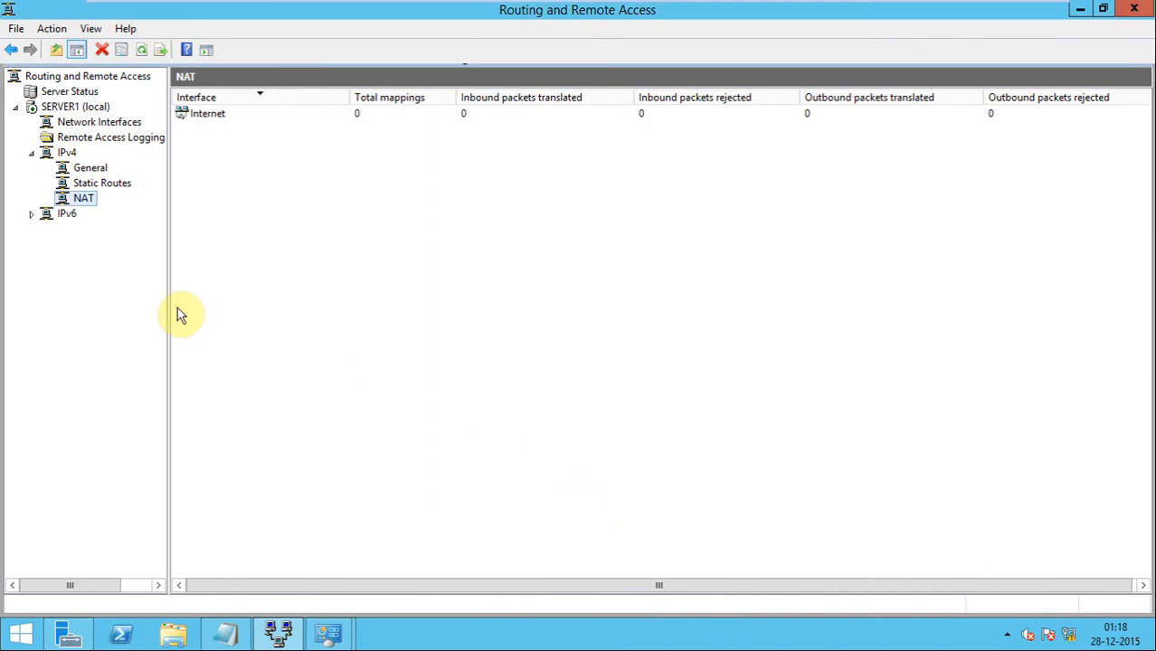
pyautogui.click(67, 152)
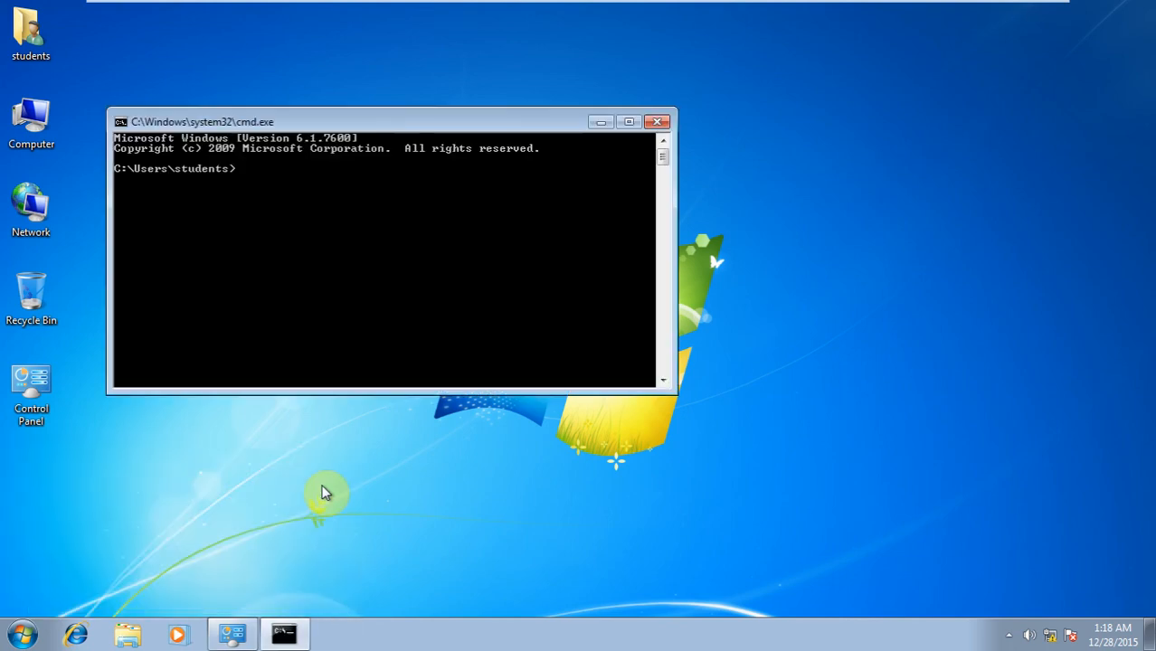
# - Ping 192.168.1.1 from the Windows 7 client and confirm four replies, 0% loss
pyautogui.write('ping')
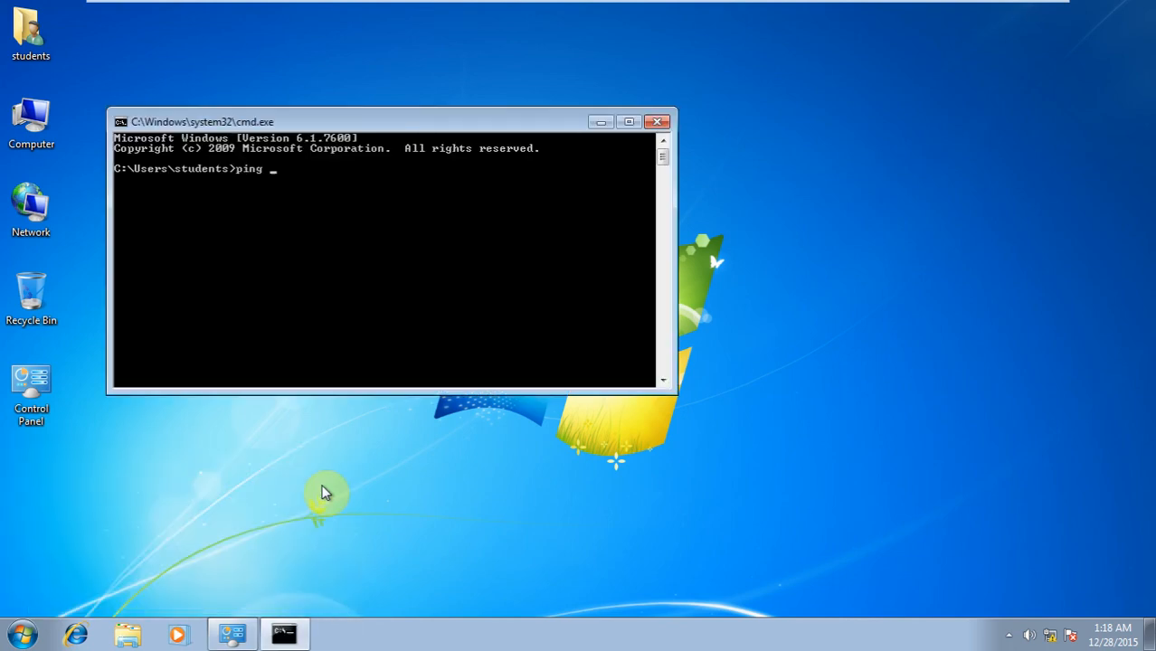
pyautogui.write('192.1')
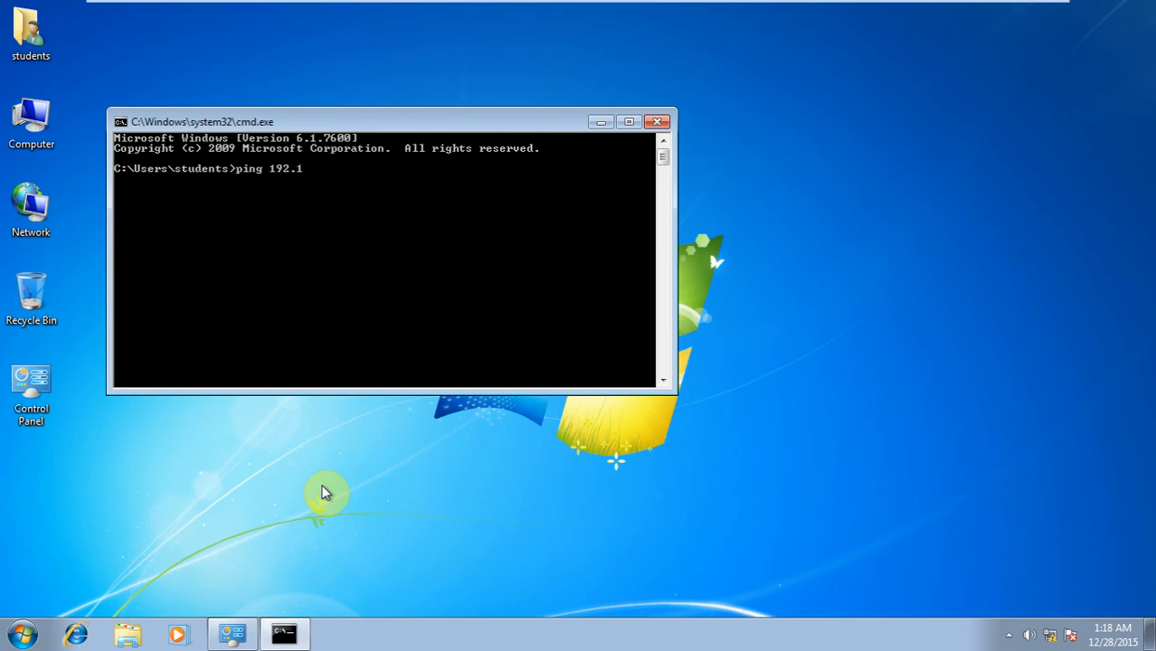
pyautogui.write('68.1.1')
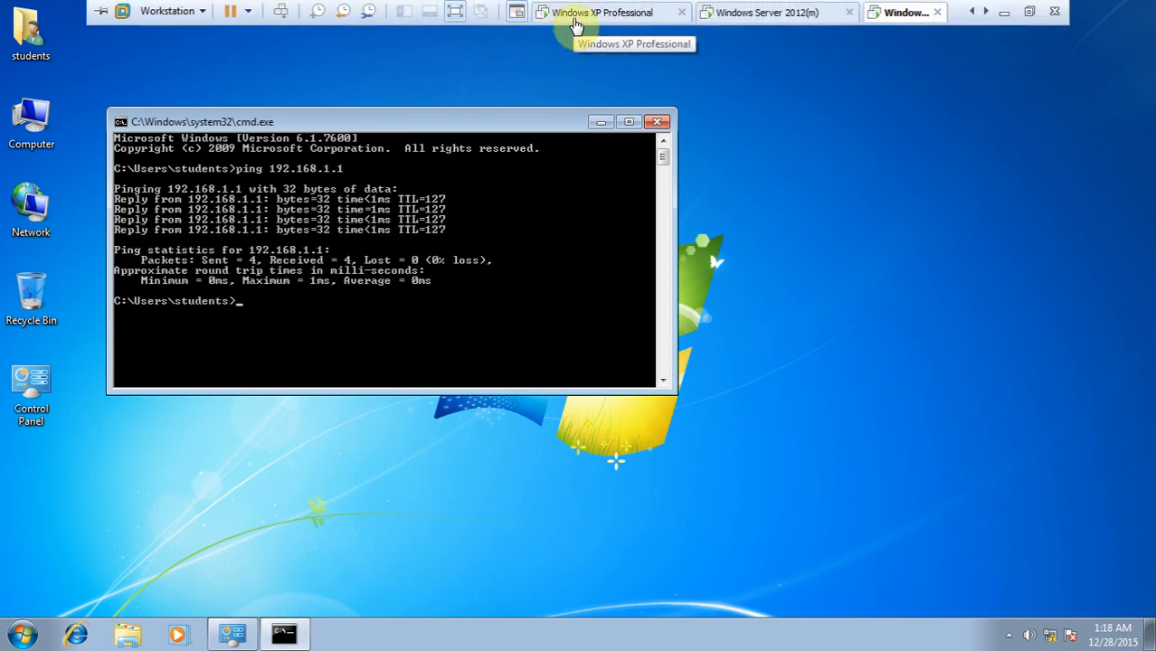
pyautogui.click(611, 11)
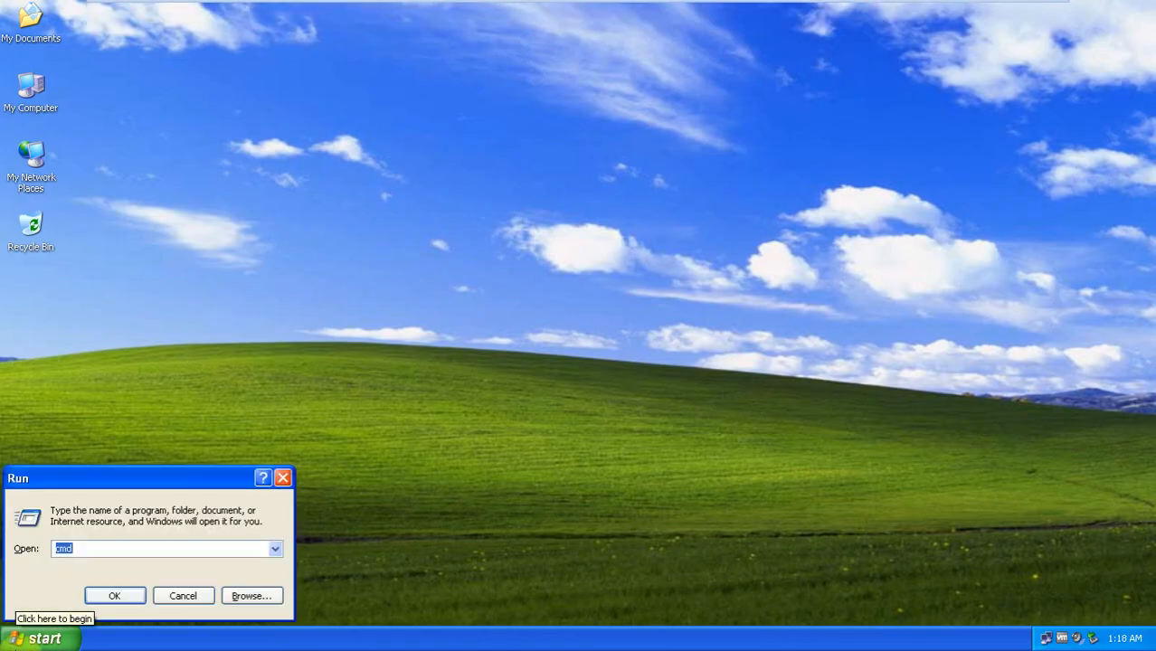
# - Ping 192.168.1.1 from the Windows XP client's Command Prompt, receiving four replies
pyautogui.click(114, 595)
pyautogui.write('ping 192.')
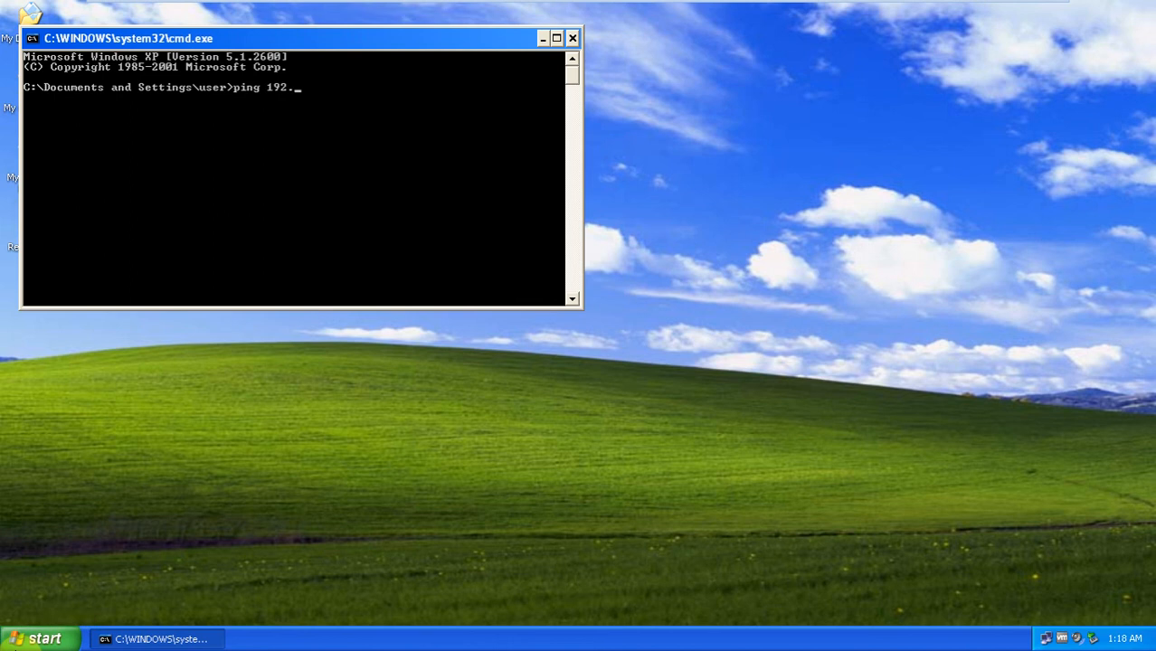
pyautogui.write('168.1.1')
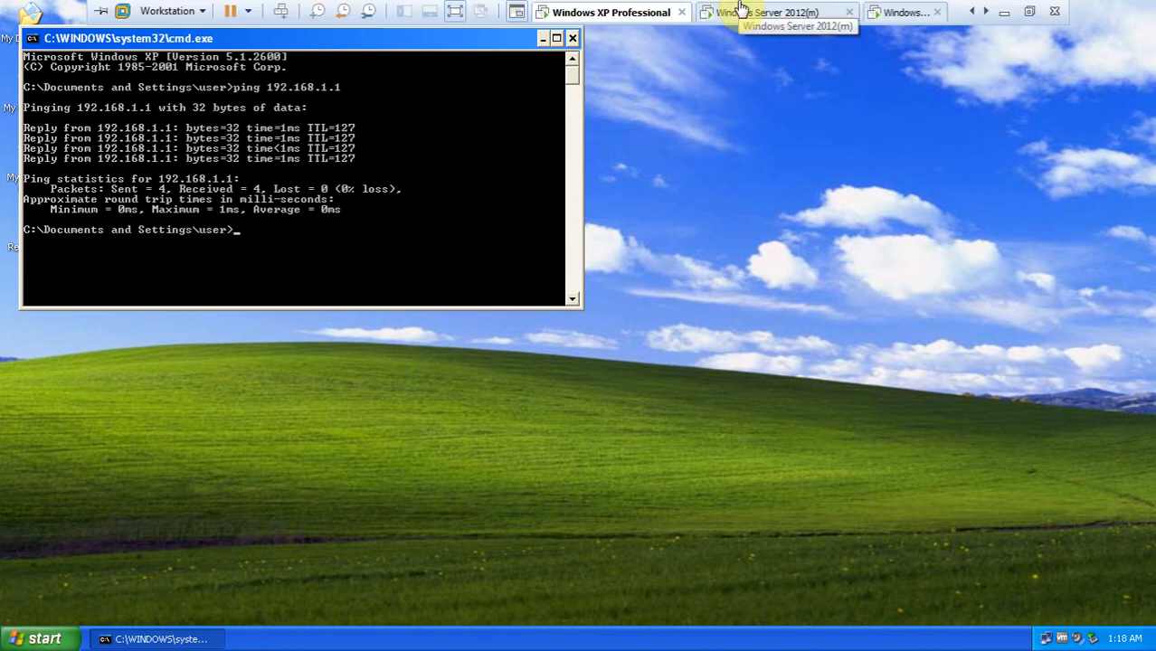
pyautogui.moveTo(717, 69)
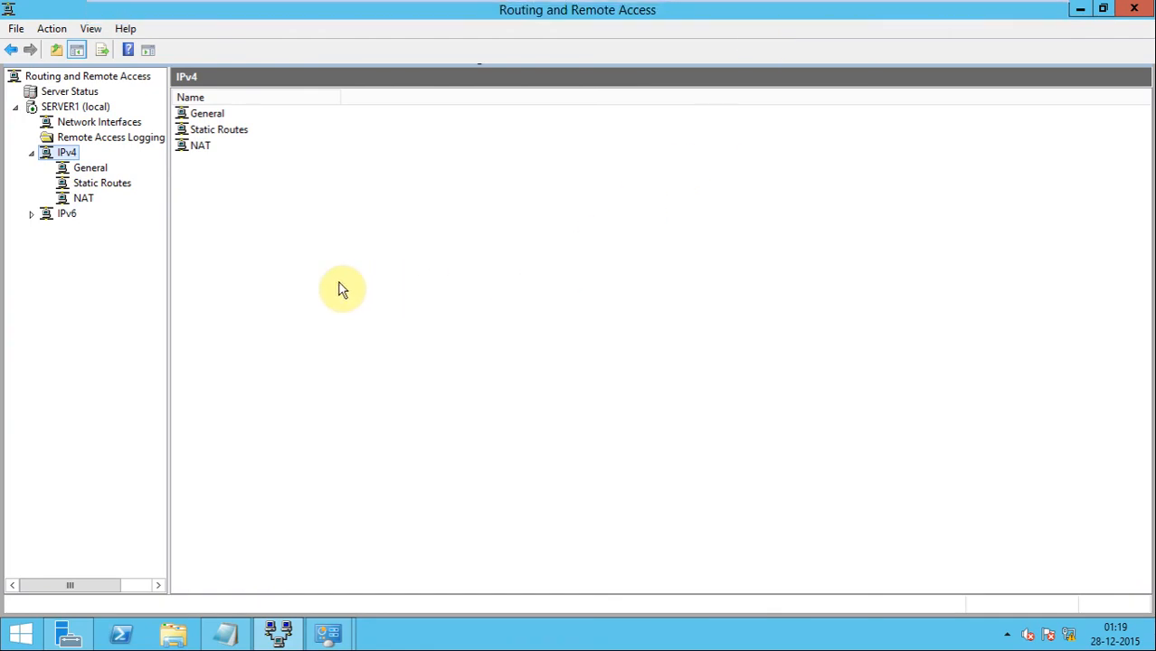
pyautogui.moveTo(1066, 26)
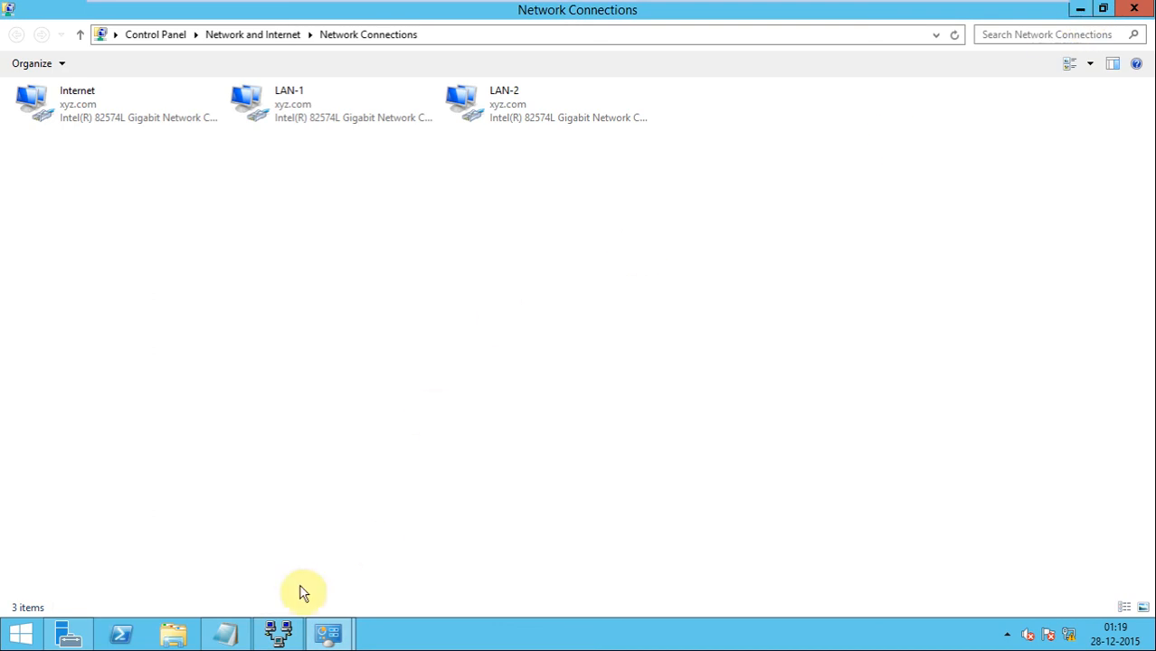
pyautogui.click(224, 633)
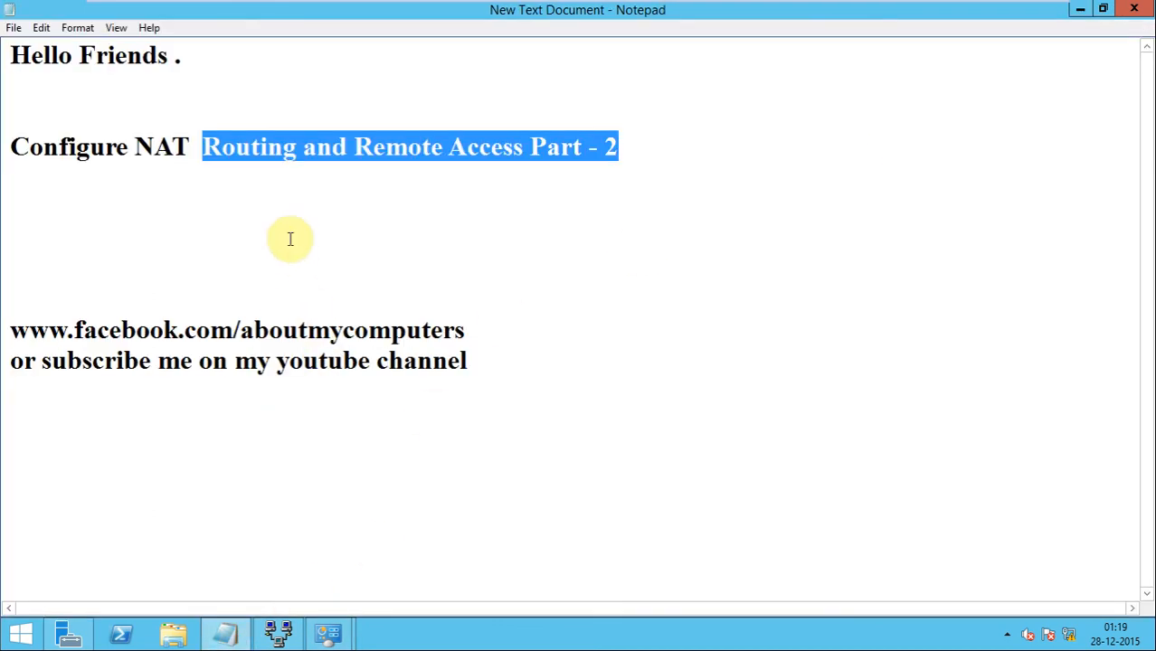
pyautogui.click(304, 246)
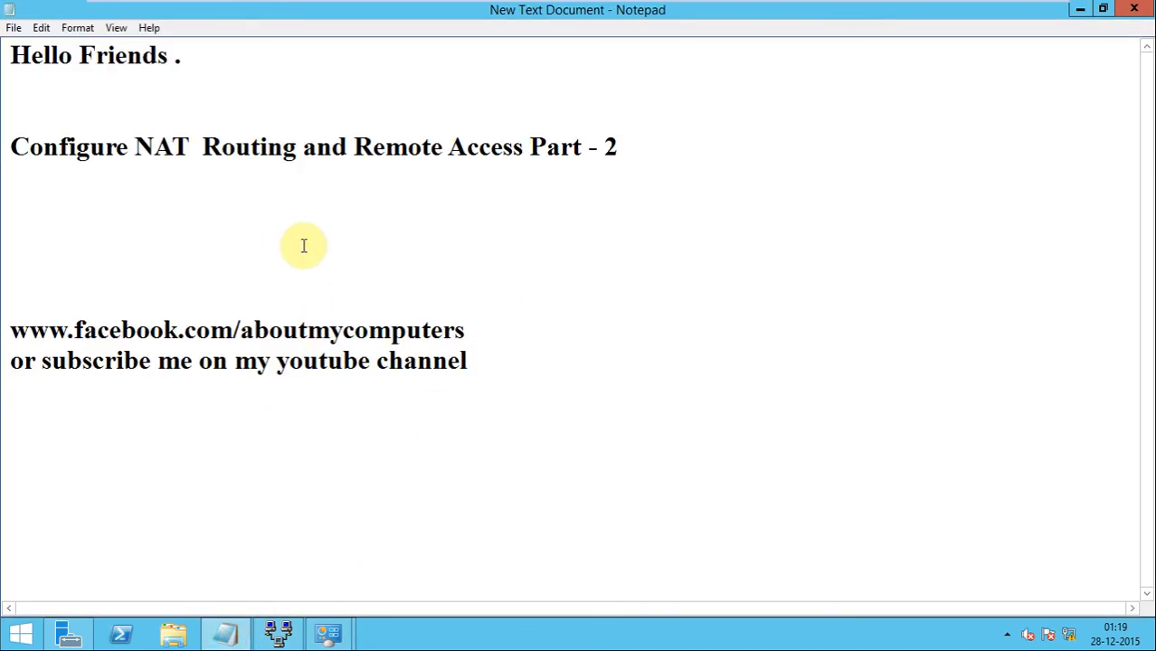
pyautogui.moveTo(227, 285)
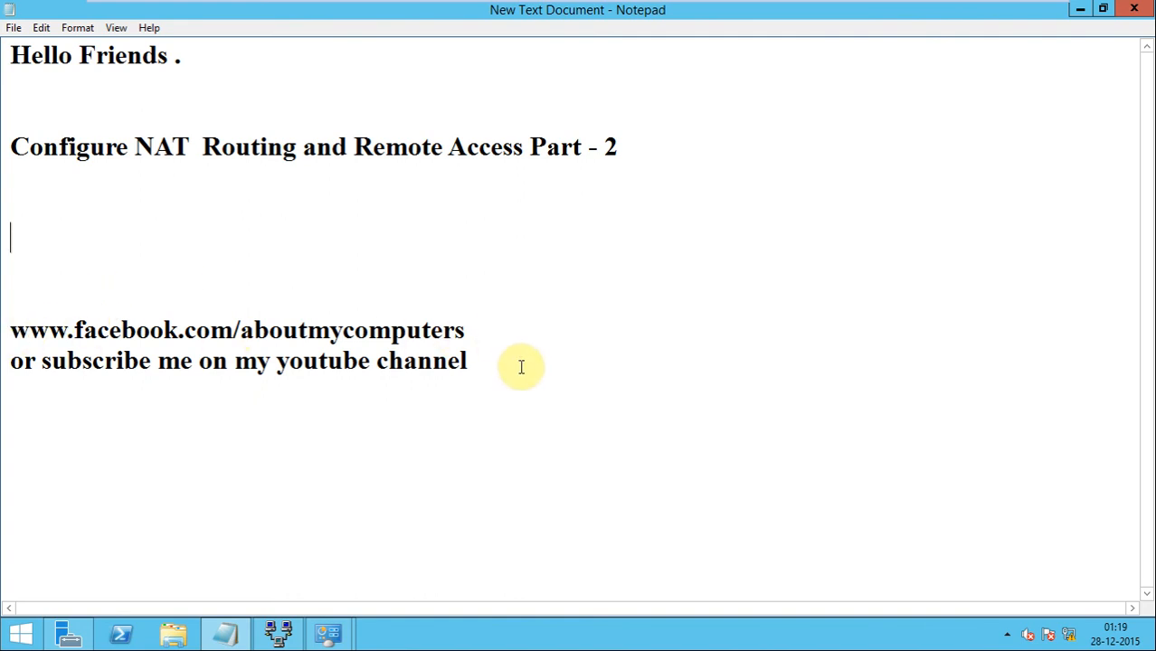
pyautogui.moveTo(524, 380)
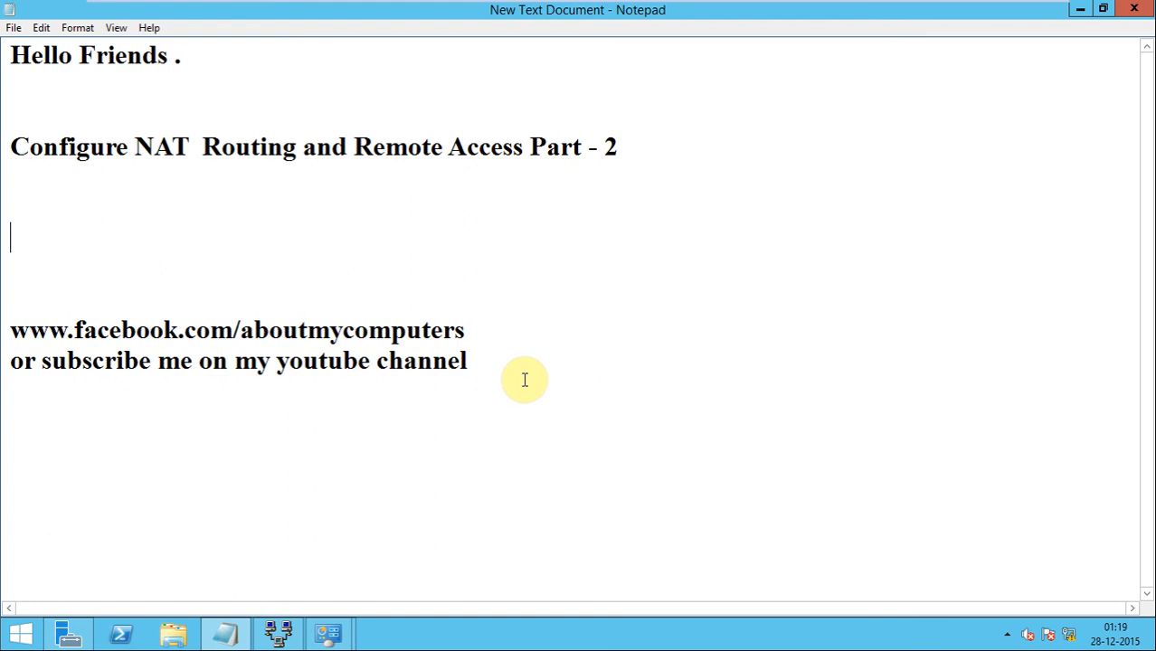
pyautogui.moveTo(472, 402)
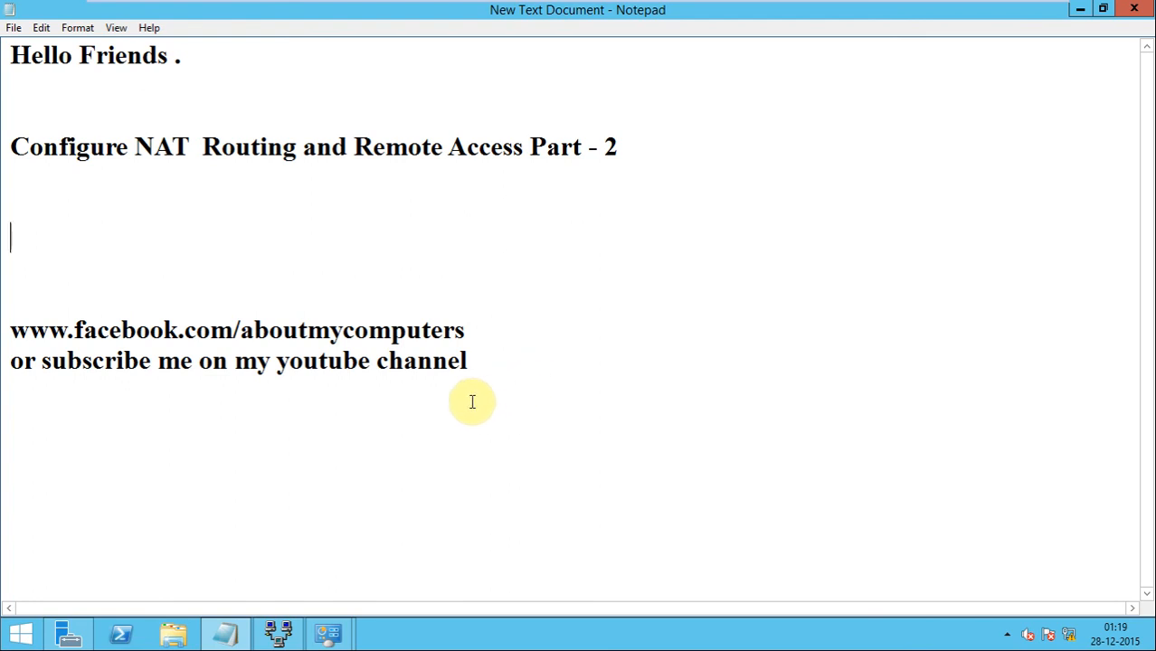
pyautogui.moveTo(581, 529)
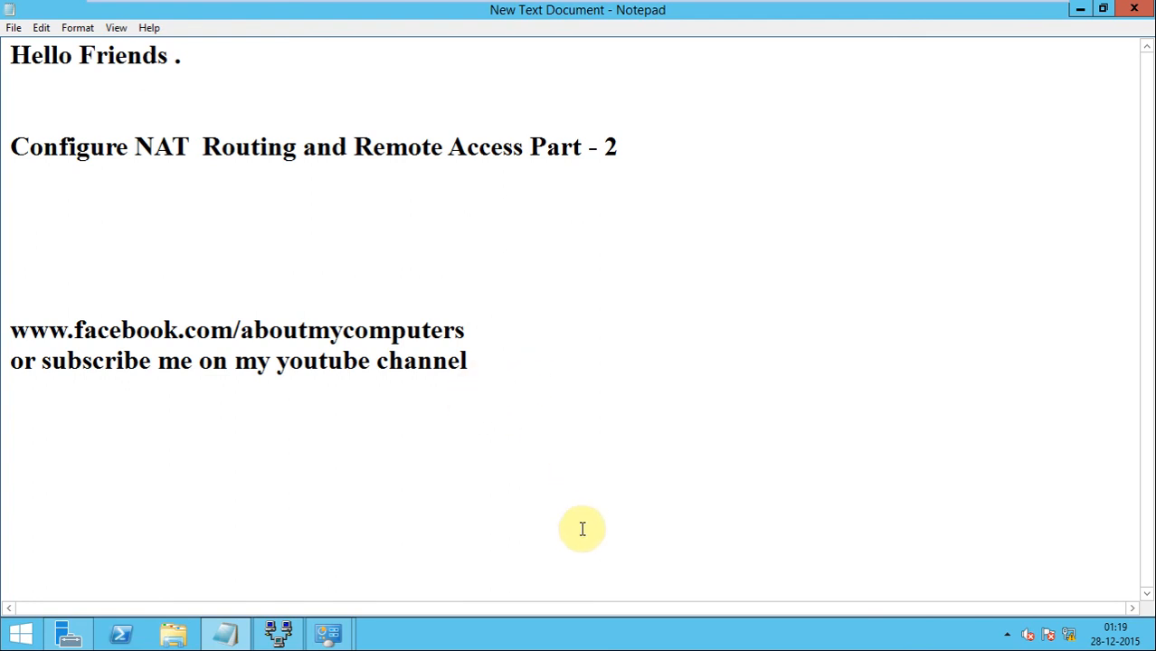
pyautogui.moveTo(583, 530)
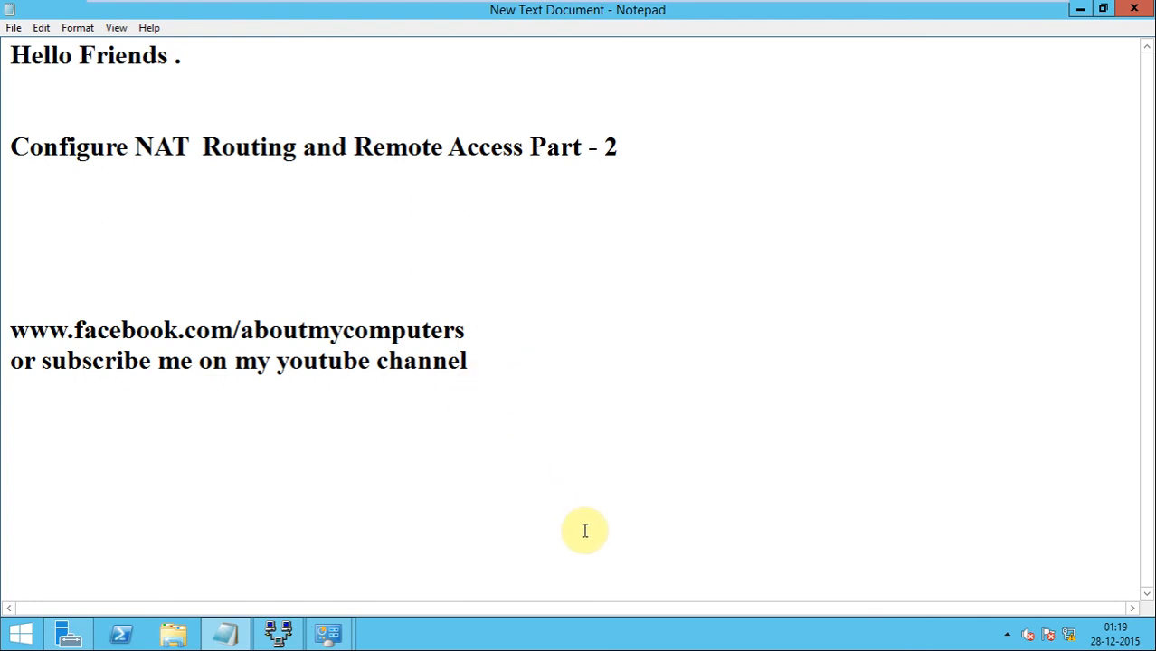